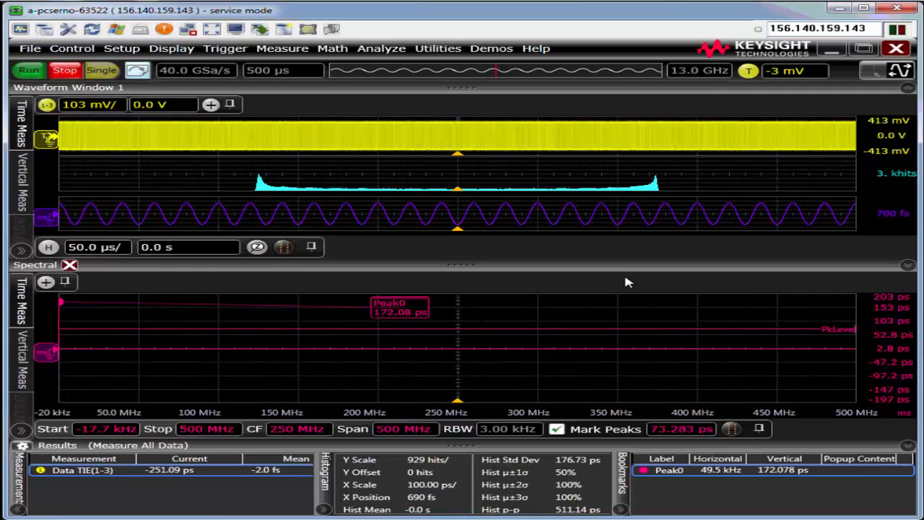
mouse_move(121, 49)
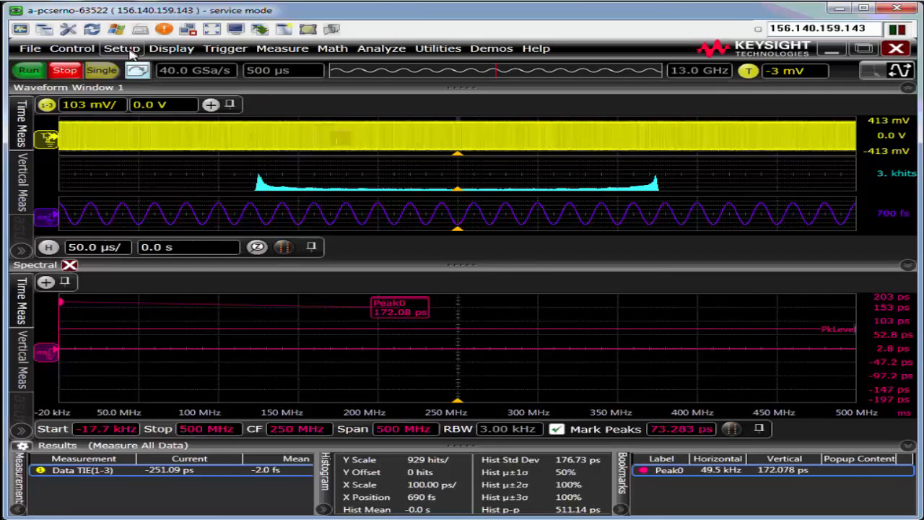
Restore the oscilloscope to Default Setup from the Setup menu
click(122, 49)
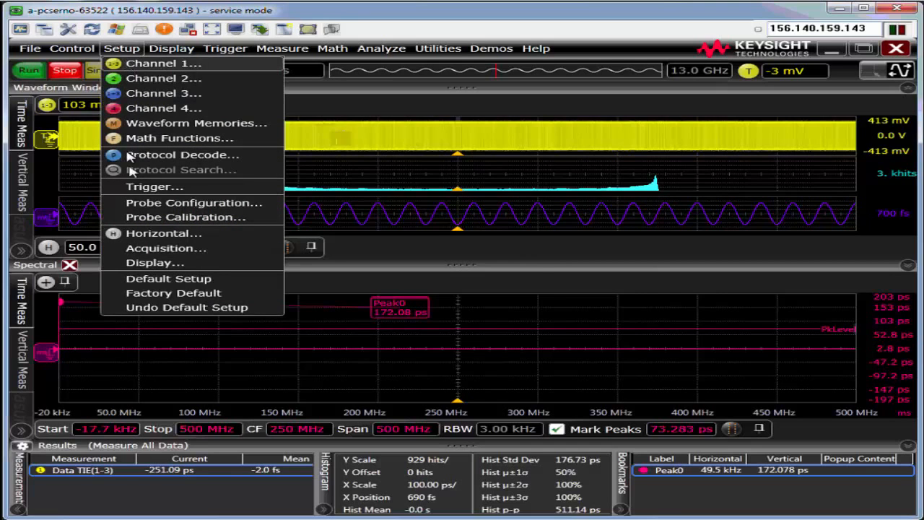
mouse_move(173, 281)
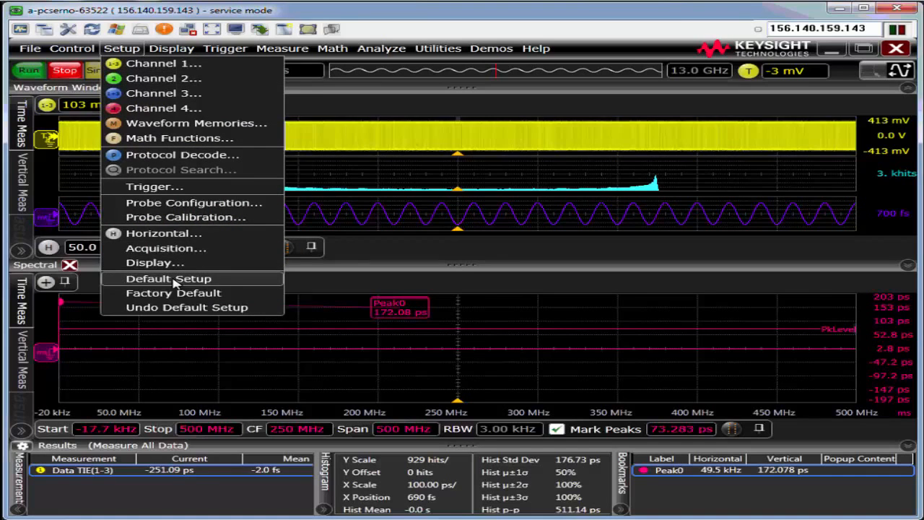
click(168, 277)
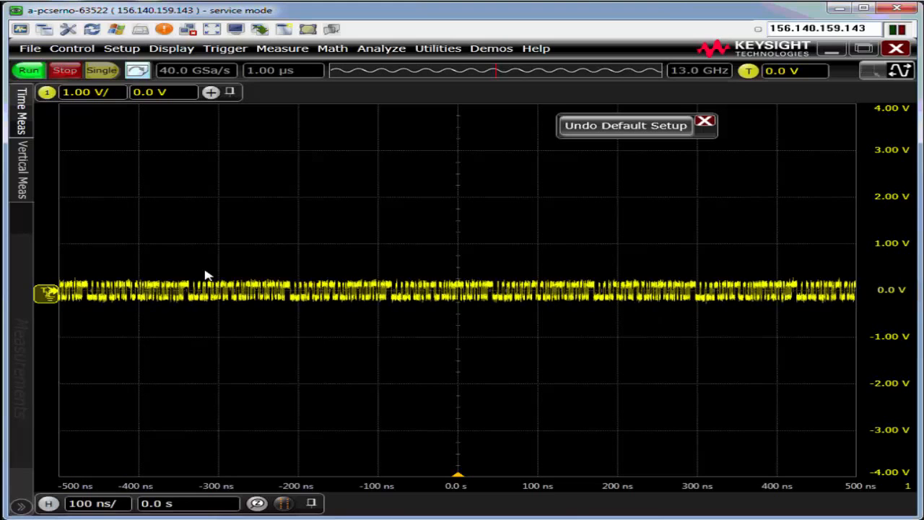
In User Preferences, autoscale Displayed Channels Only and set Waveform Placement to Overlay Waveforms
click(705, 121)
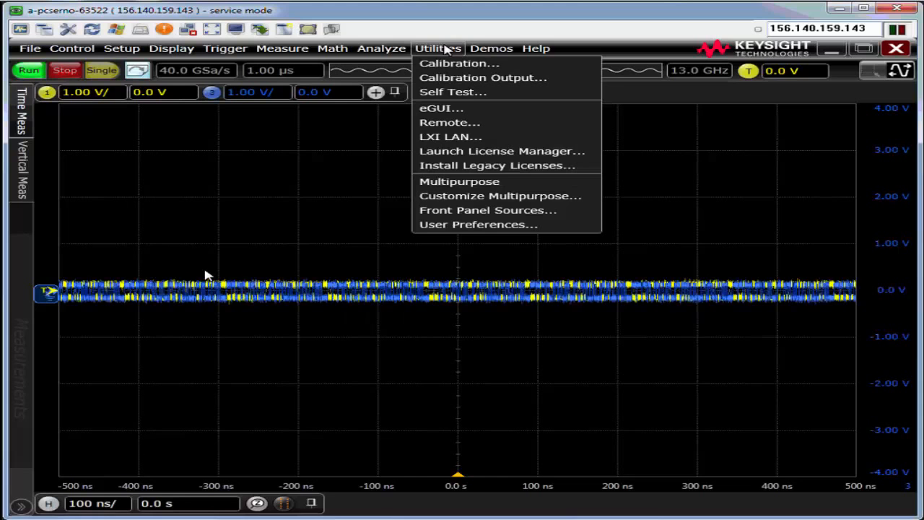
click(478, 225)
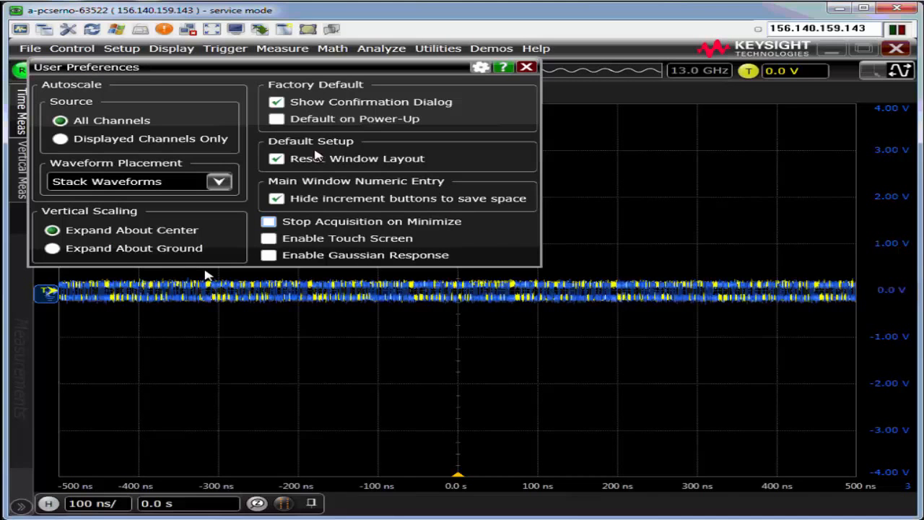
click(60, 139)
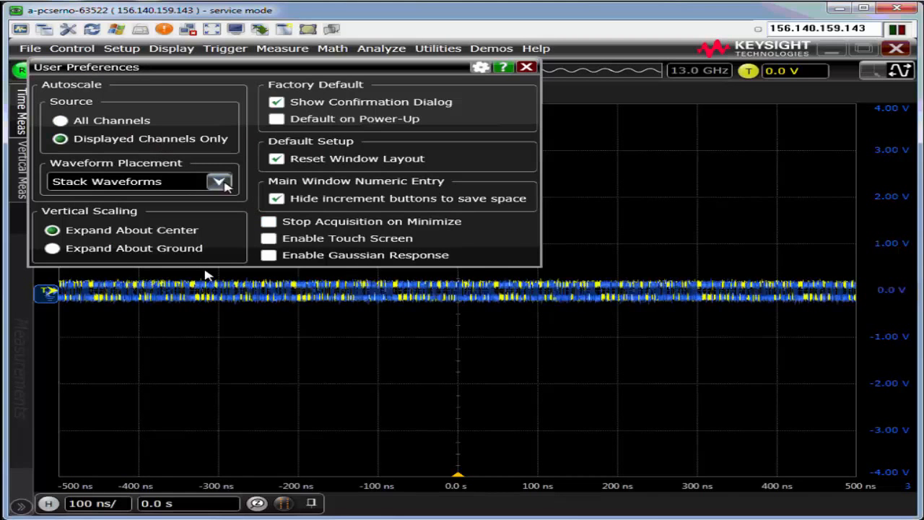
click(219, 182)
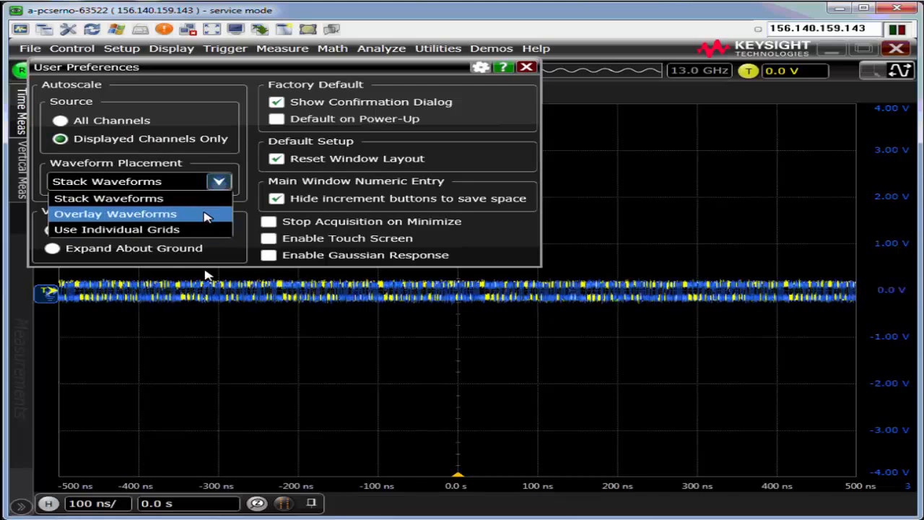
click(116, 214)
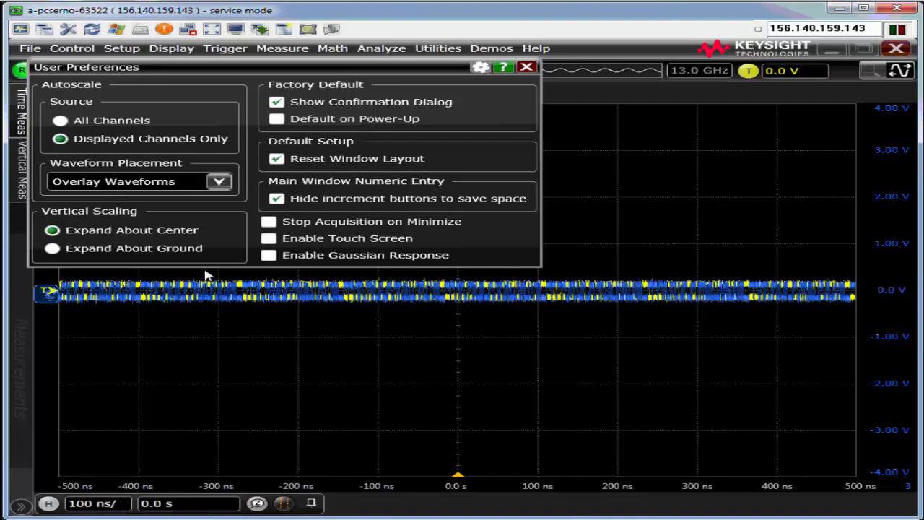
click(437, 49)
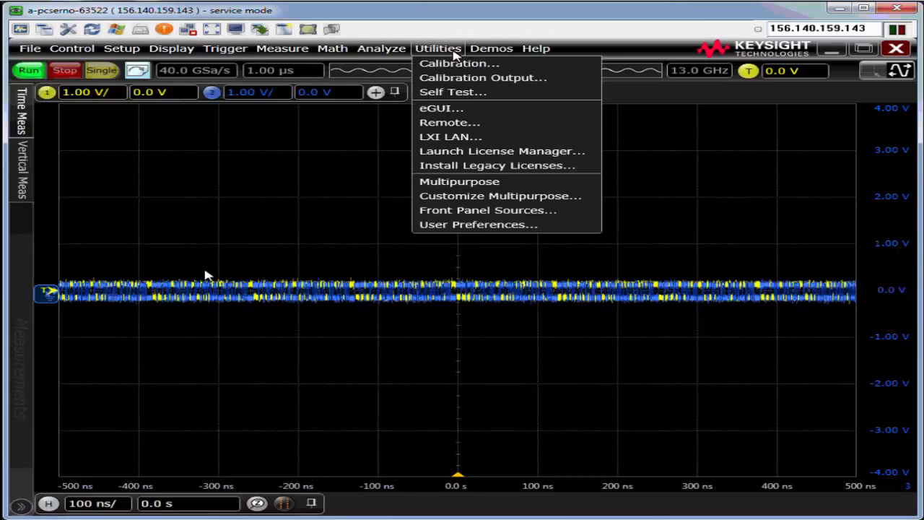
Enable Common Mode Channels 1 & 3 in Channel setup and uncheck the 1+3 waveform
click(122, 48)
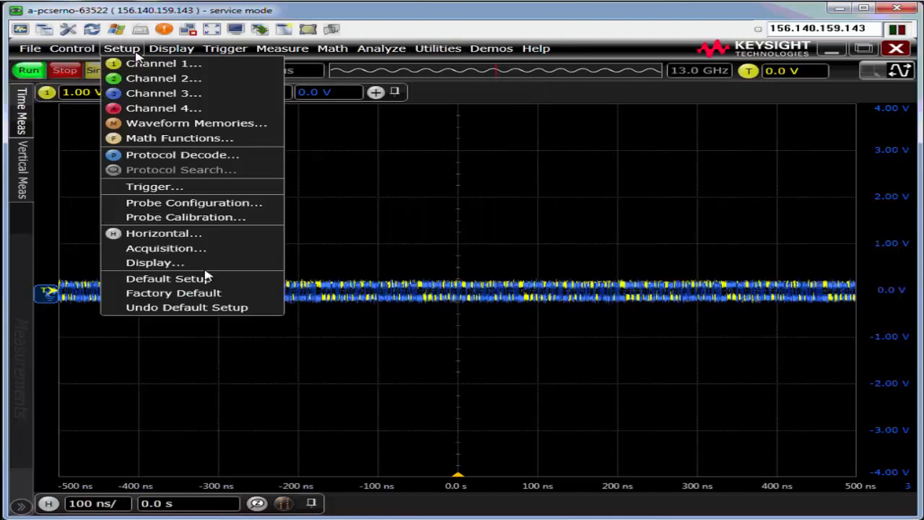
click(72, 49)
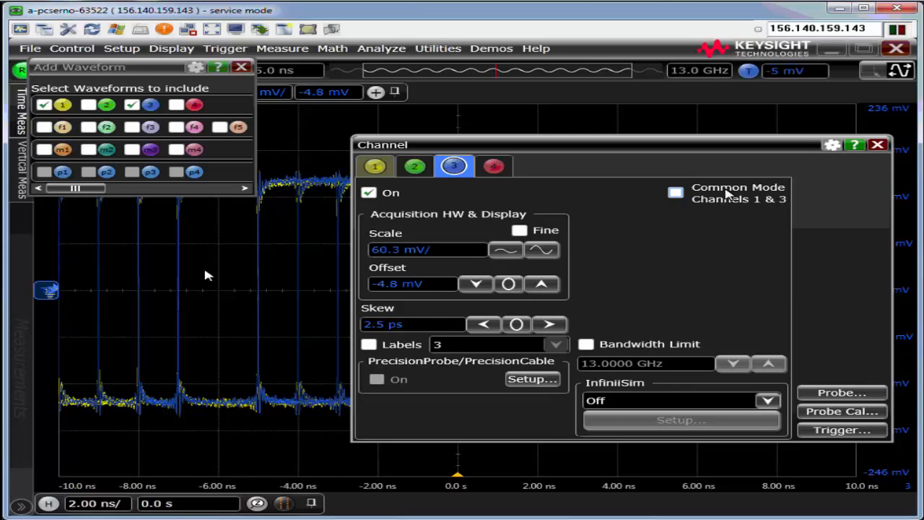
click(676, 192)
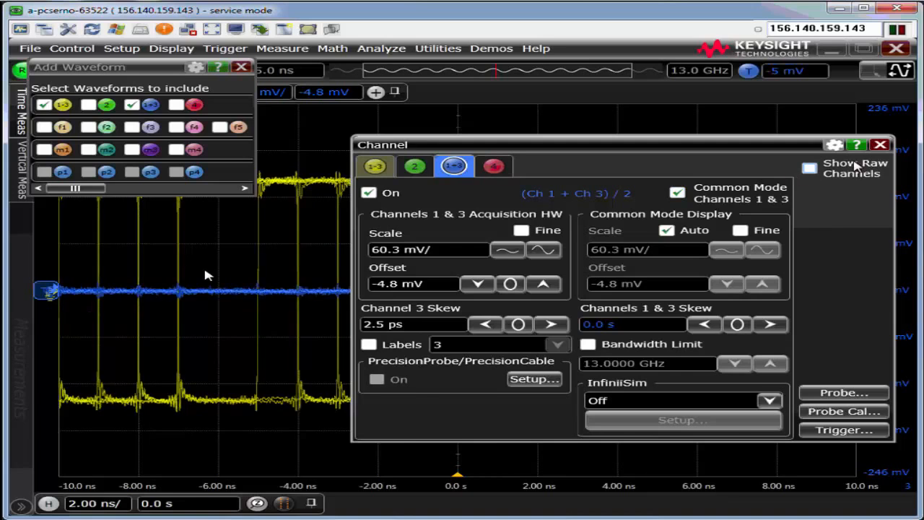
click(880, 144)
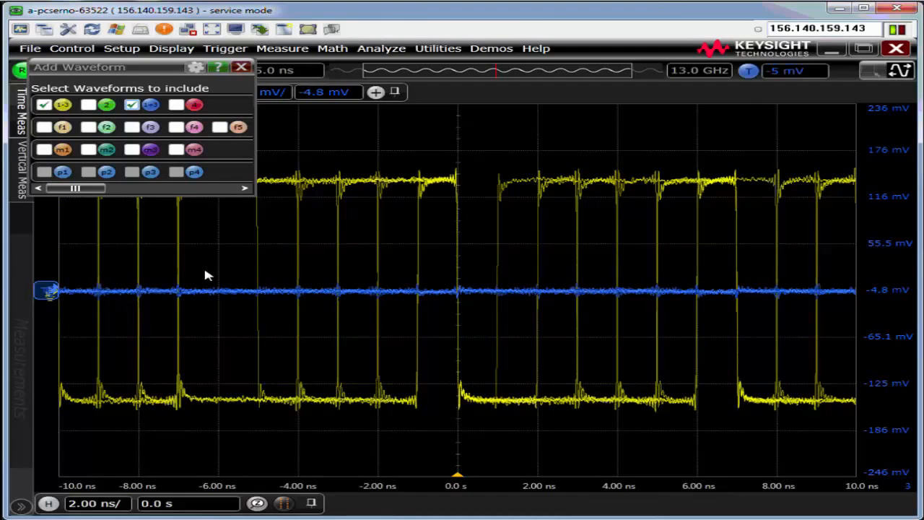
click(133, 105)
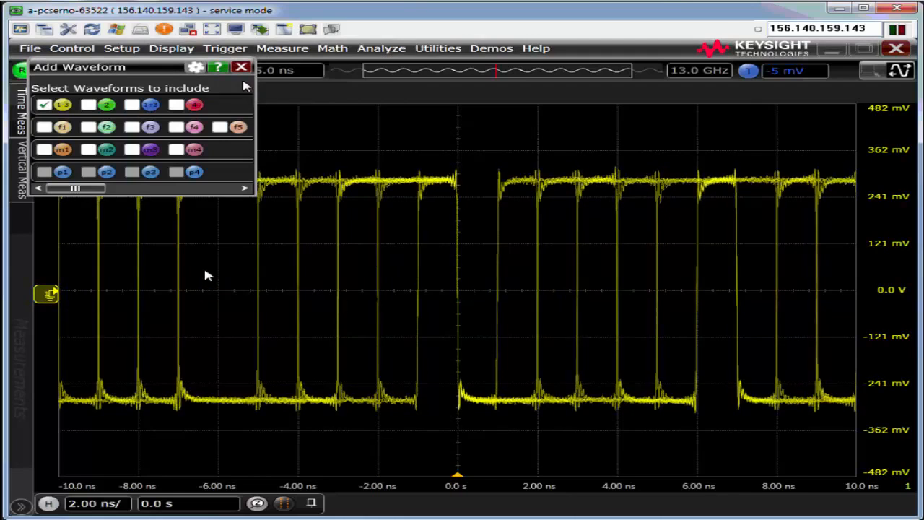
Close Add Waveform and open Analyze > Measurement Analysis (EZJIT)
click(242, 67)
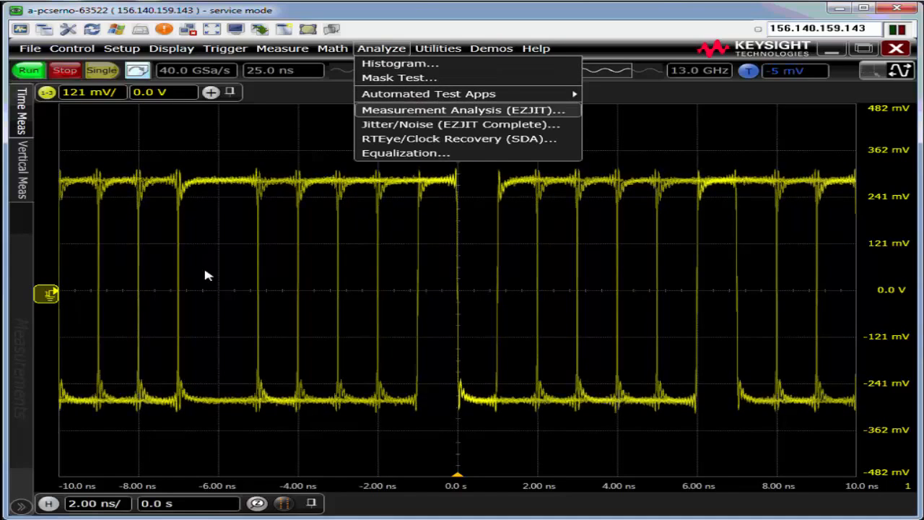
click(461, 110)
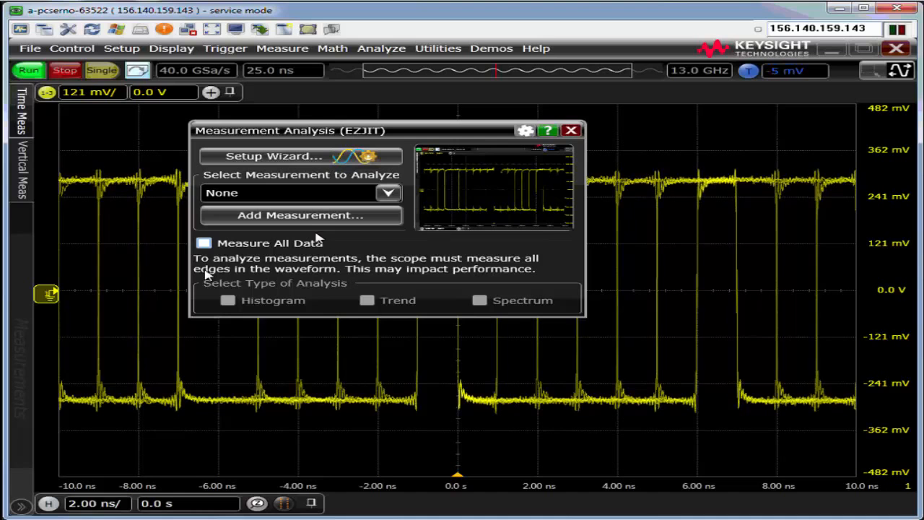
mouse_move(313, 225)
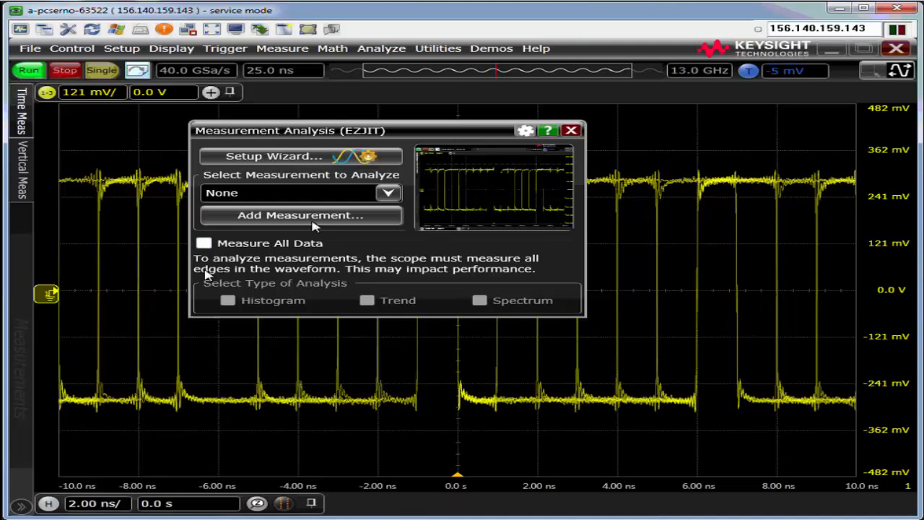
mouse_move(567, 305)
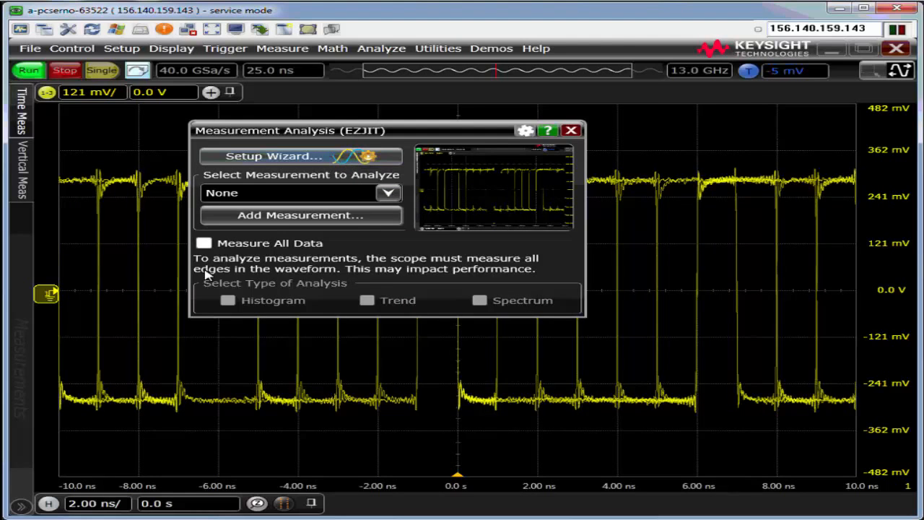
Launch the EZJIT Setup Wizard and run Autoscale Vertical on the General Setup page
click(273, 156)
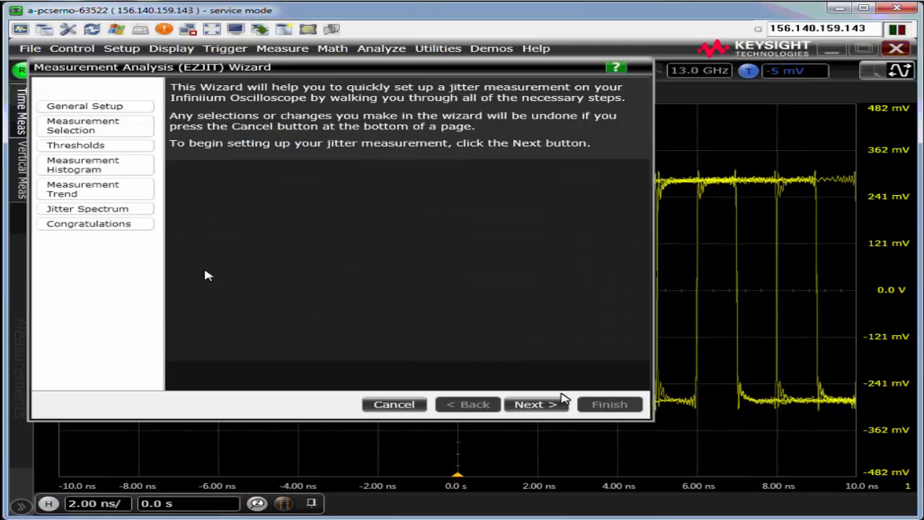
click(535, 403)
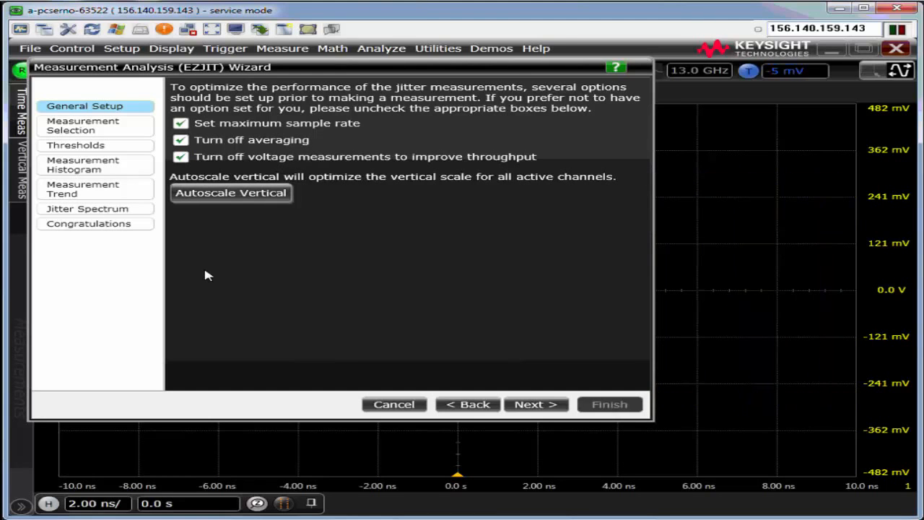
click(230, 193)
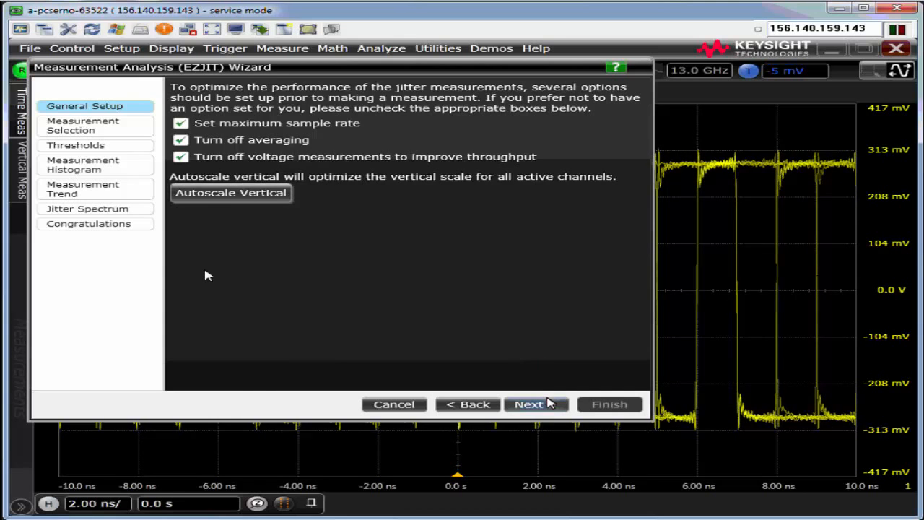
Add a Data category Time Interval Error (TIE) measurement with source Channel 1 - 3
click(529, 403)
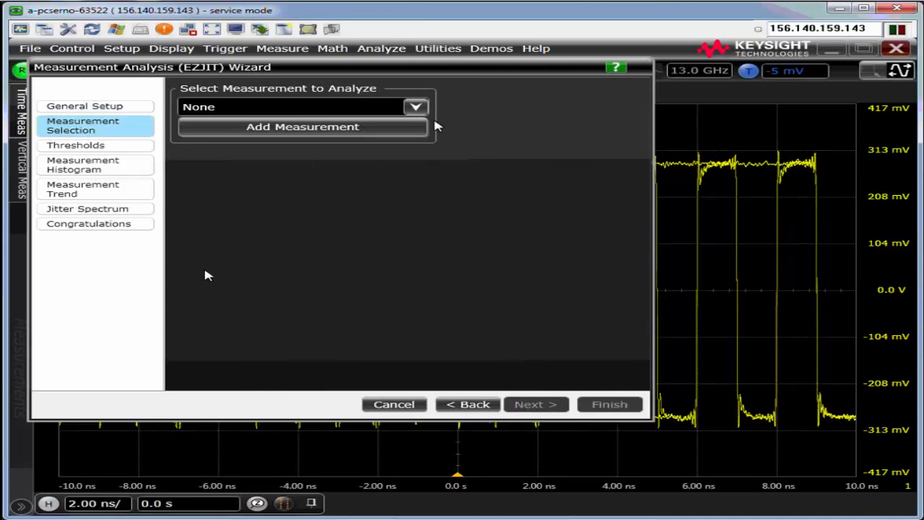
click(302, 126)
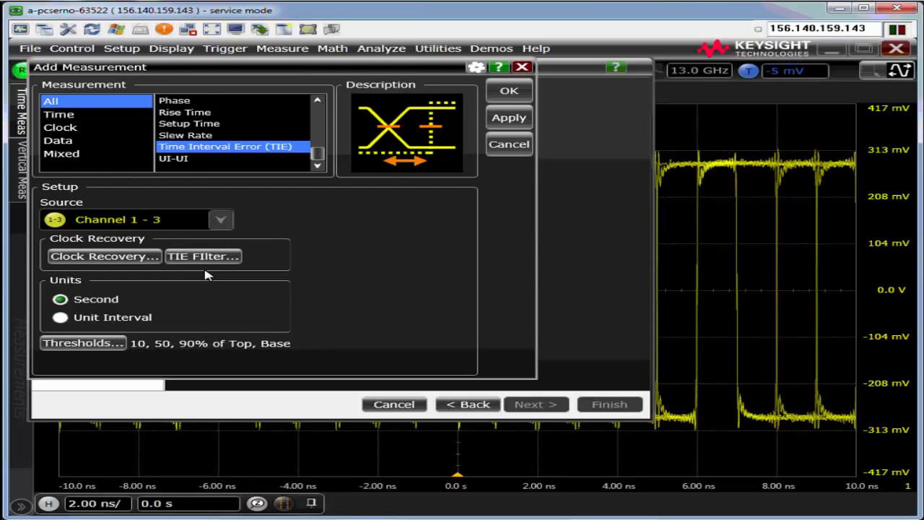
click(60, 127)
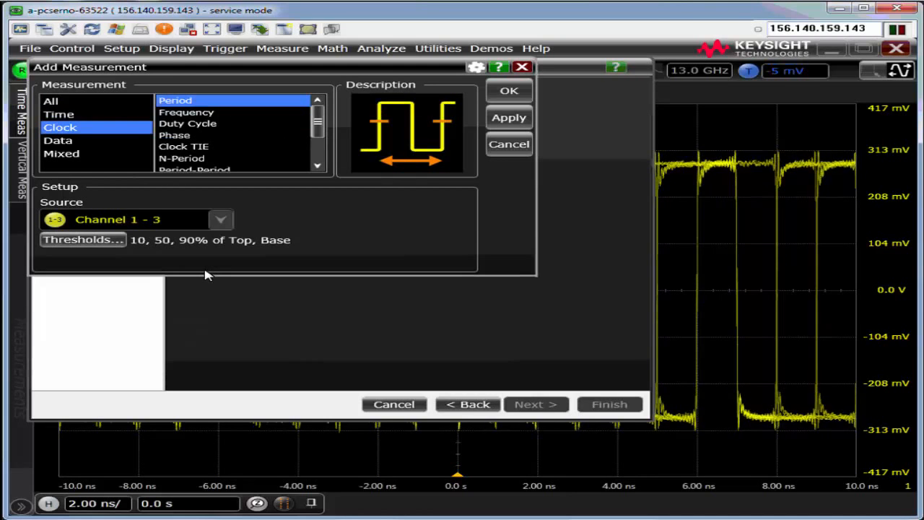
click(183, 147)
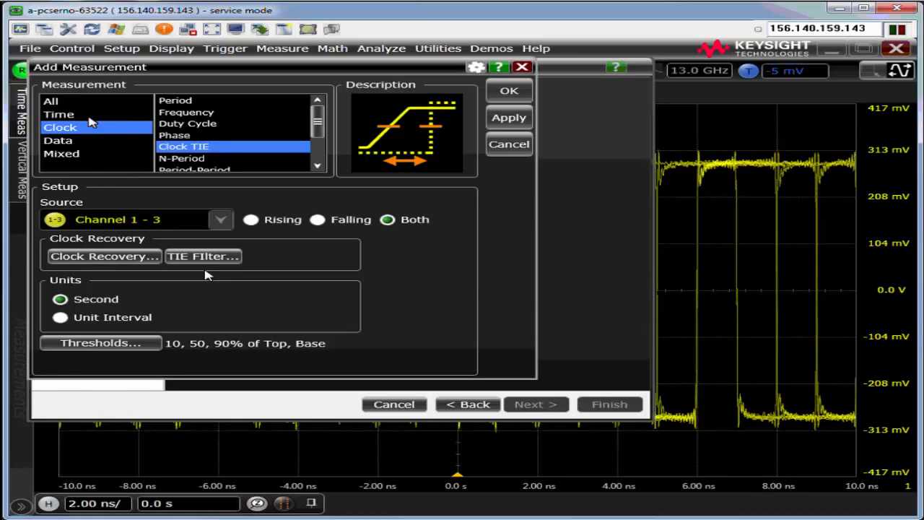
click(58, 140)
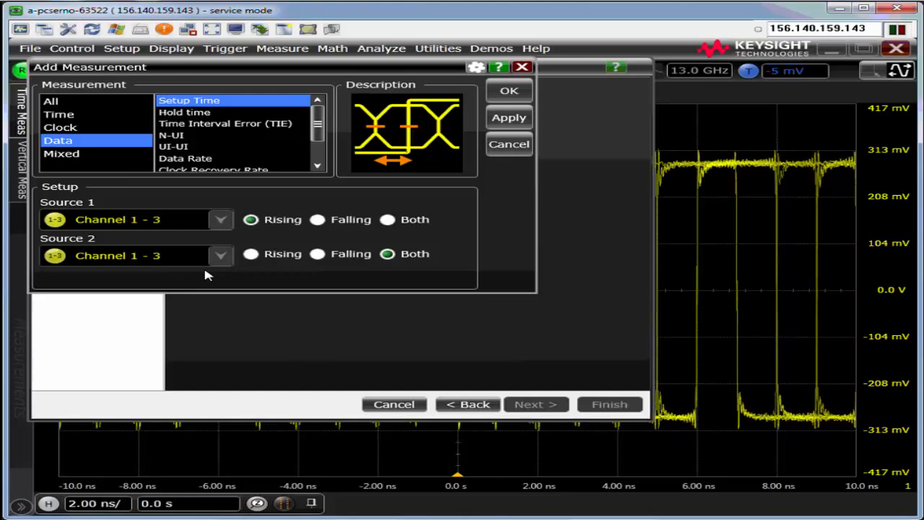
click(225, 124)
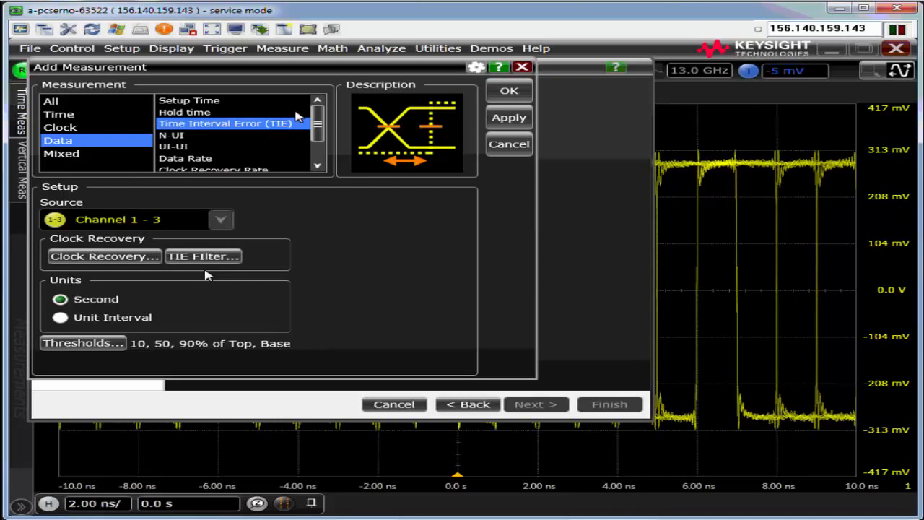
mouse_move(221, 147)
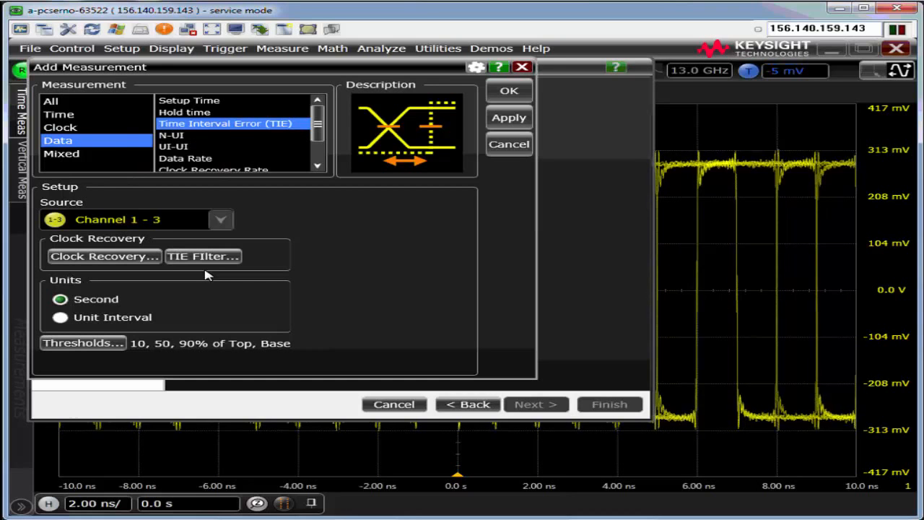
mouse_move(239, 128)
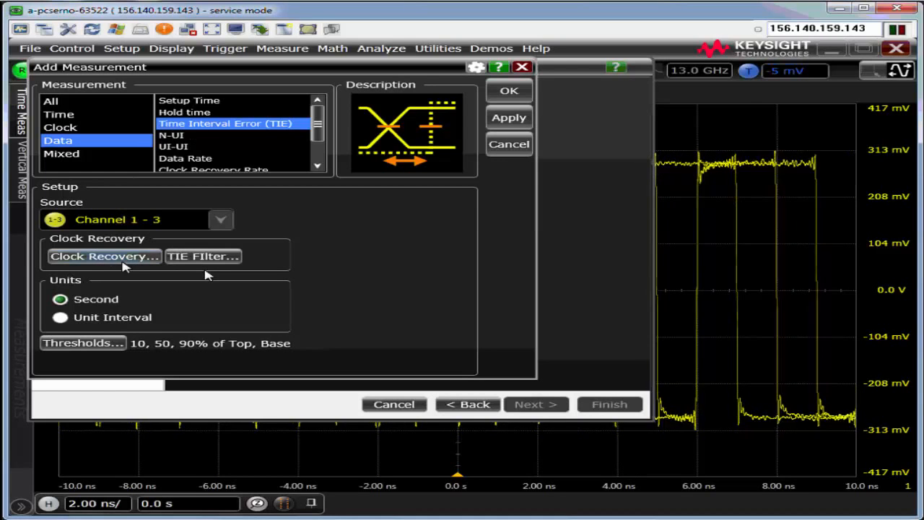
click(104, 256)
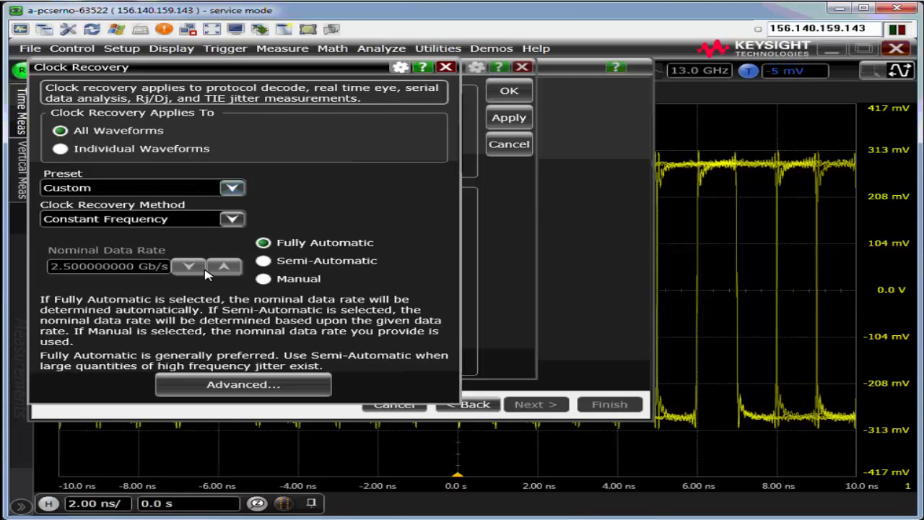
click(232, 219)
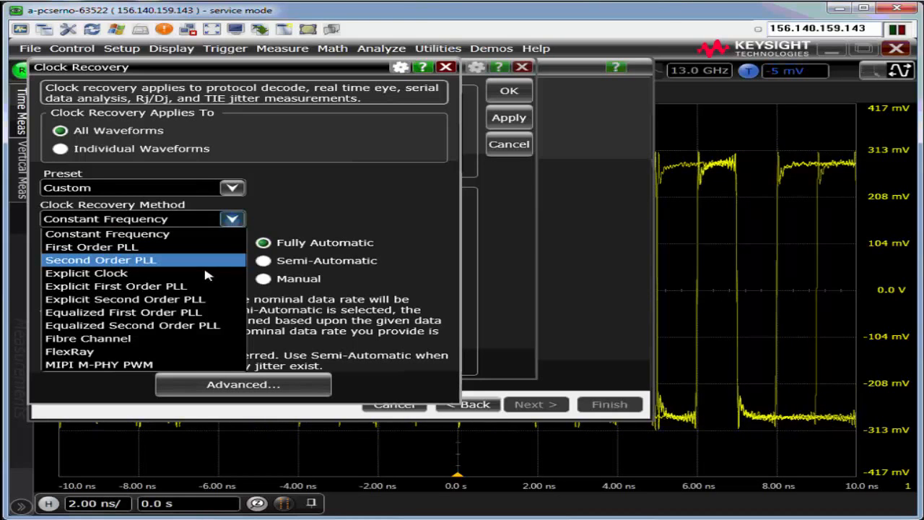
click(101, 260)
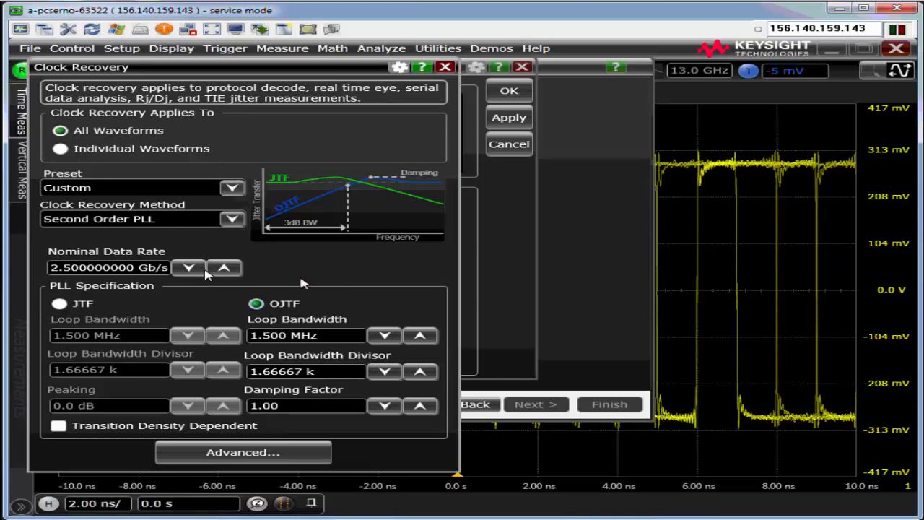
click(232, 188)
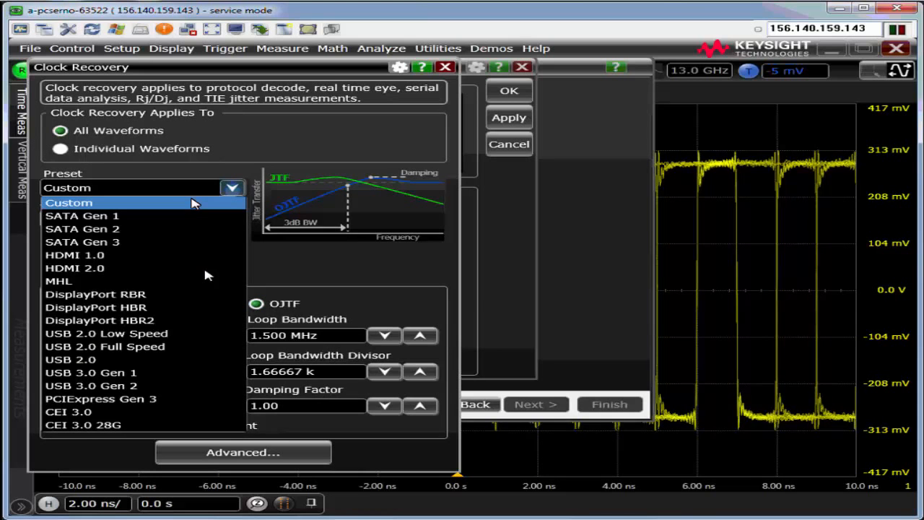
click(69, 202)
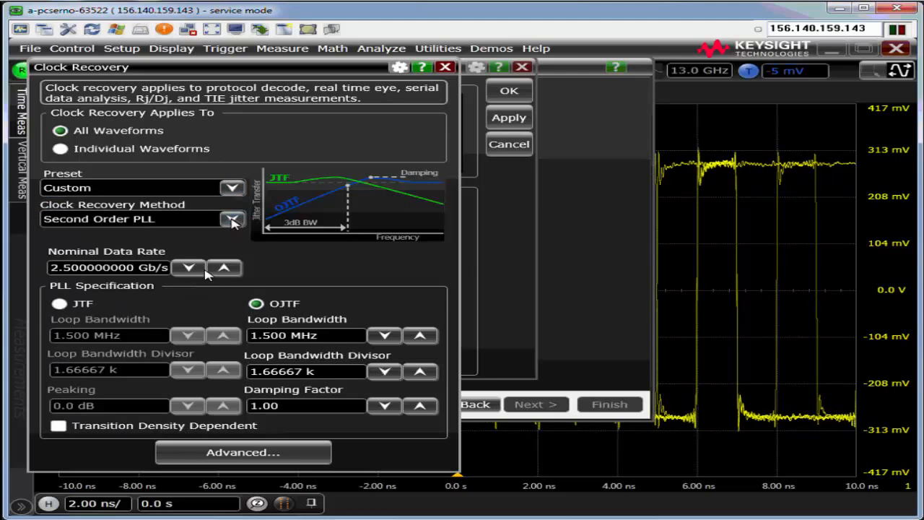
click(232, 218)
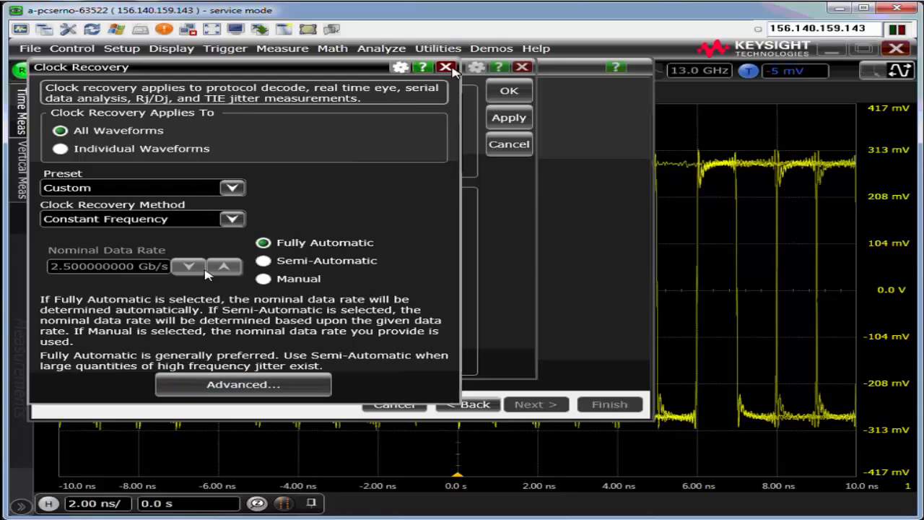
click(446, 66)
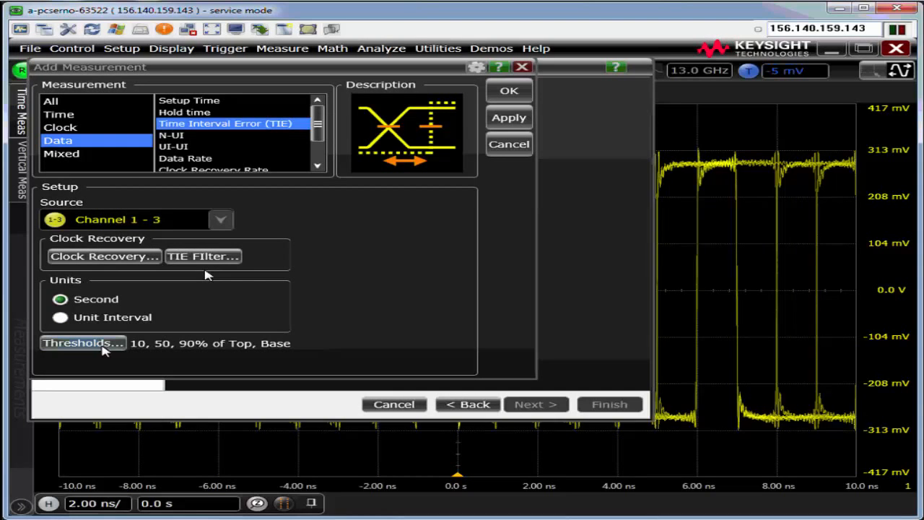
Confirm the Data TIE(1-3) measurement and advance through the threshold settings
click(82, 342)
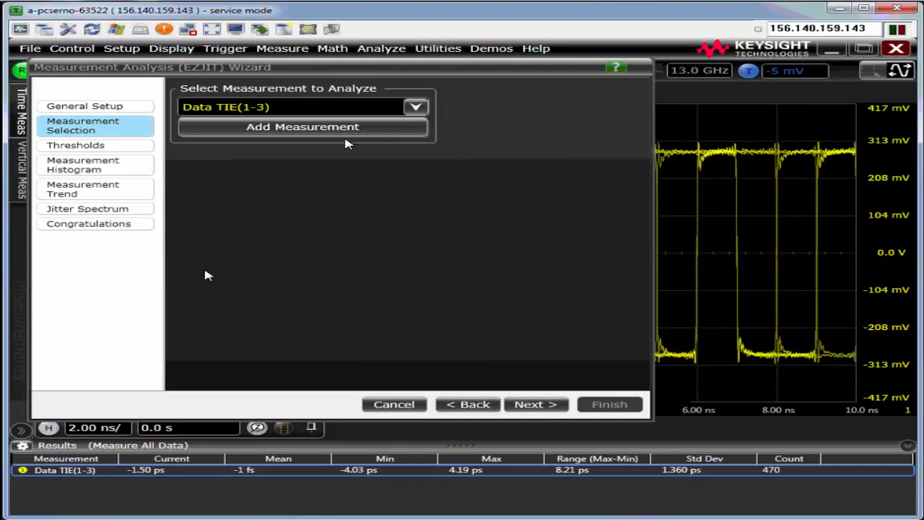
click(536, 405)
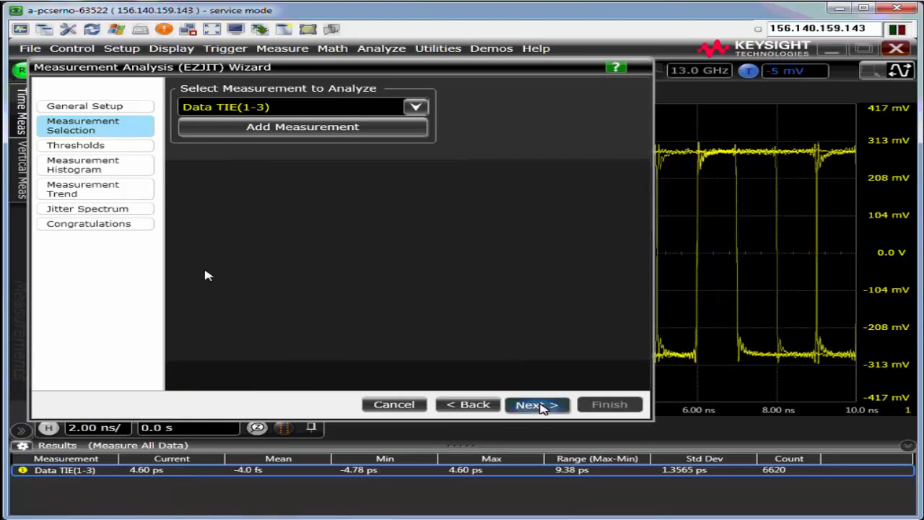
click(535, 404)
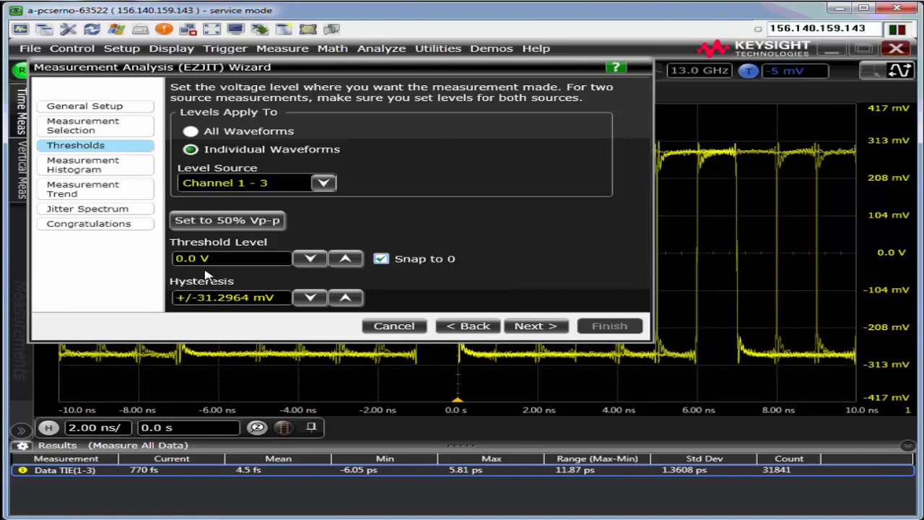
click(231, 258)
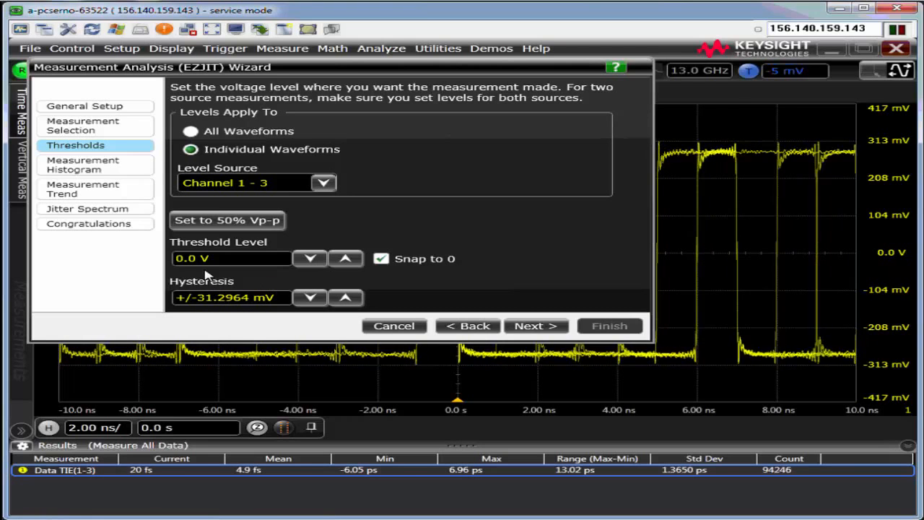
click(535, 325)
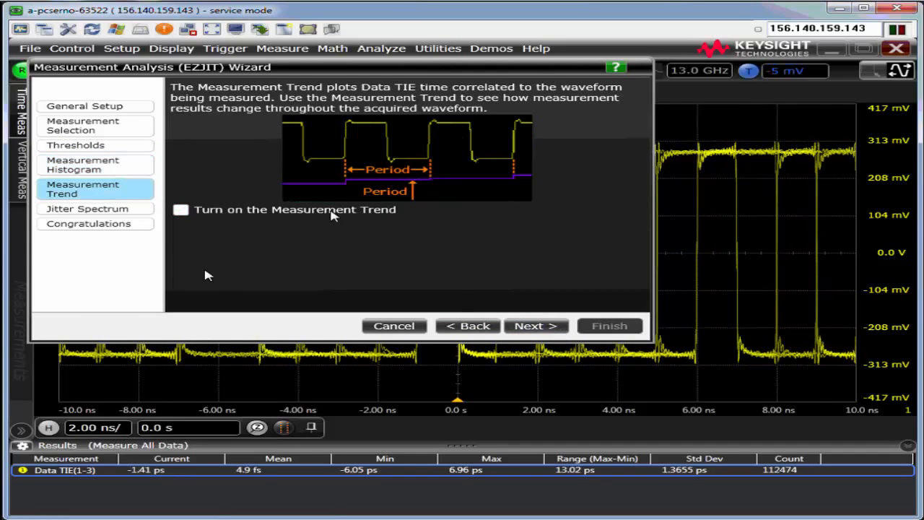
Turn on the Measurement Trend and Jitter Spectrum, then finish the wizard
click(180, 209)
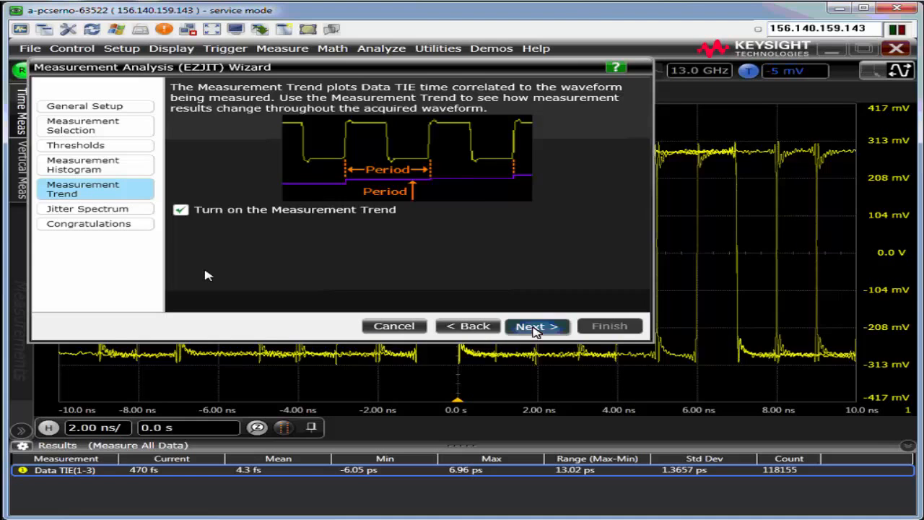
click(536, 326)
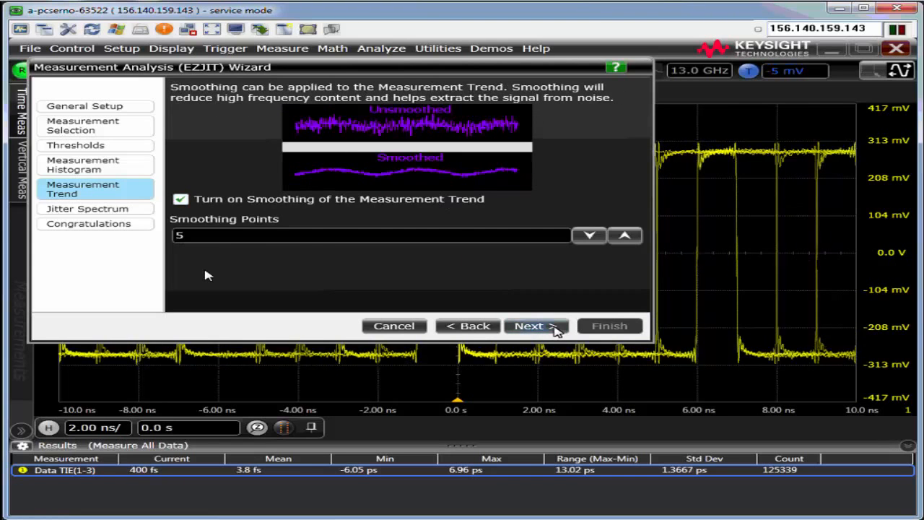
click(536, 326)
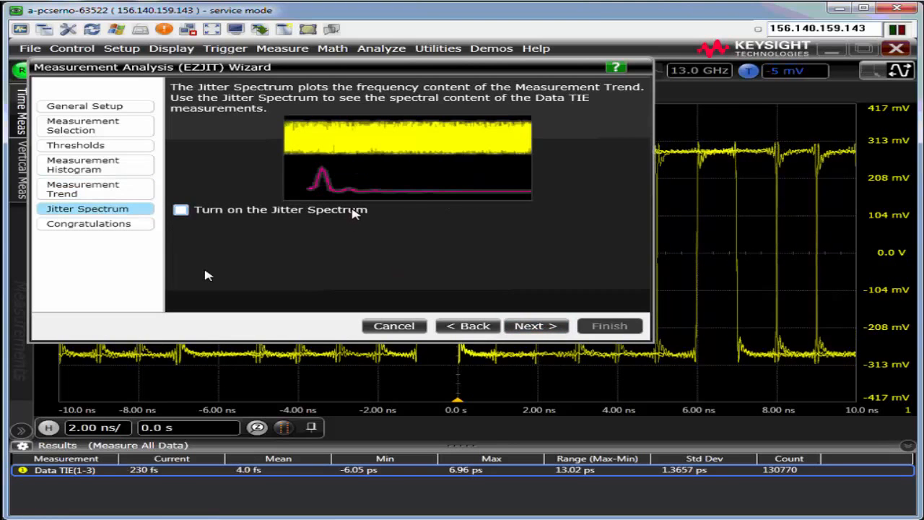
click(181, 209)
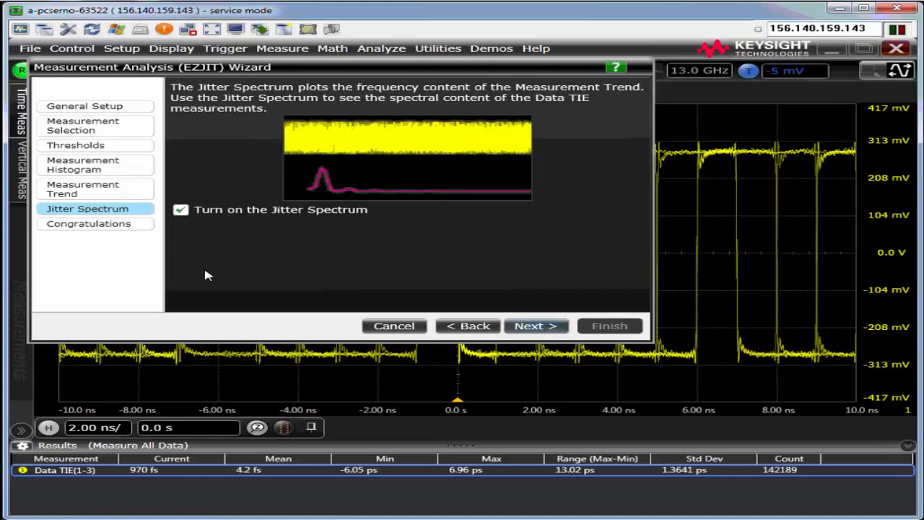
click(535, 326)
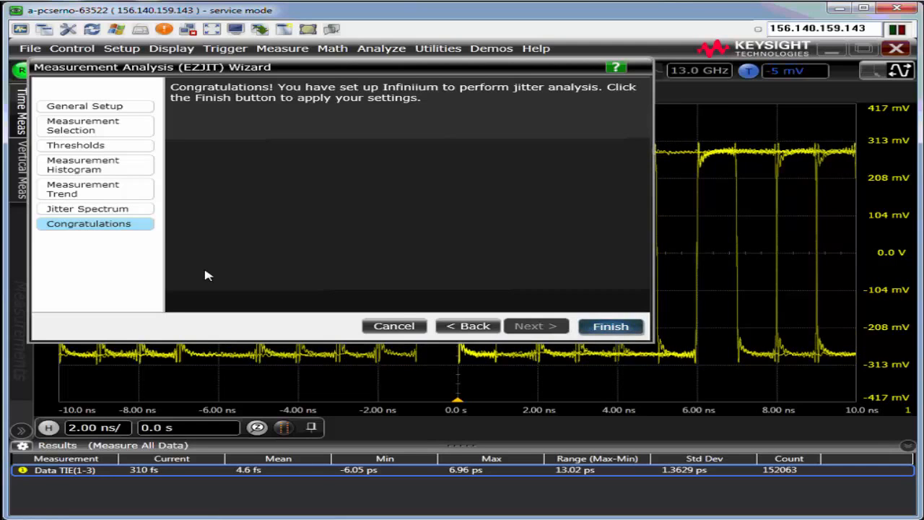
click(610, 327)
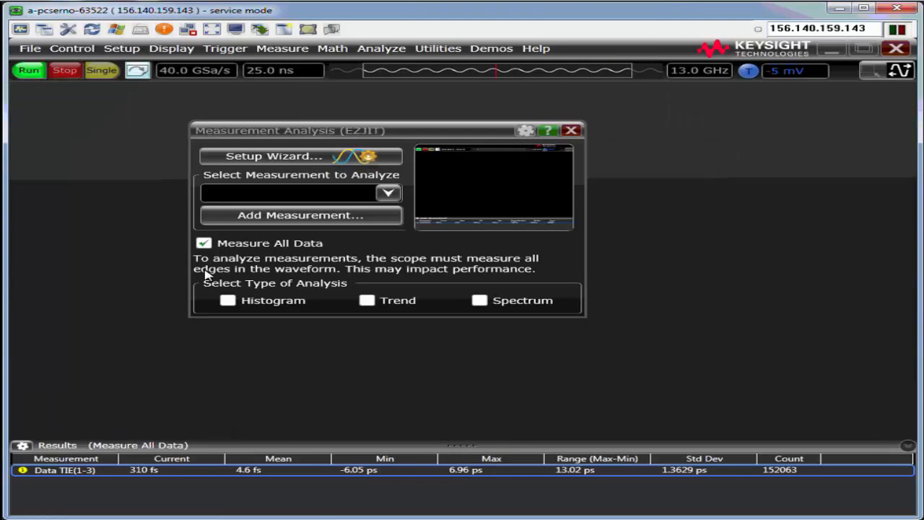
Close the EZJIT panel and switch the acquisition readout to Display Memory Depth
click(479, 301)
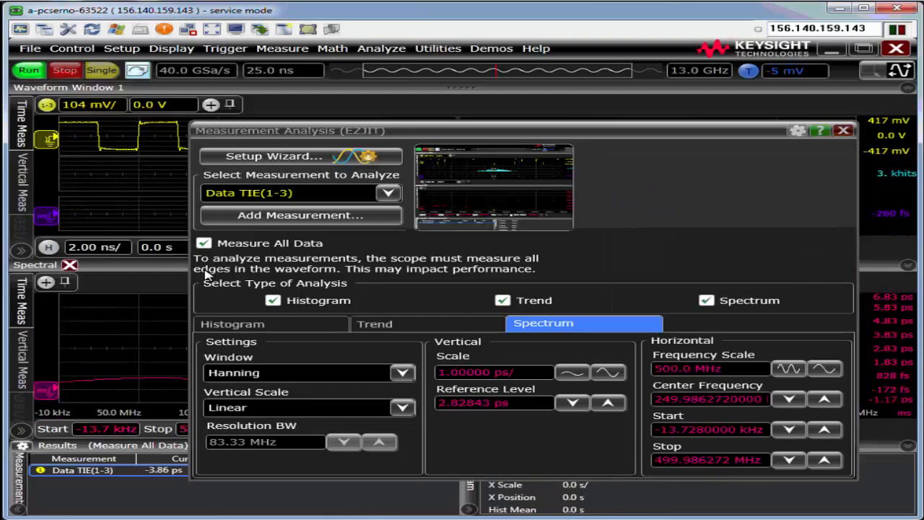
click(843, 130)
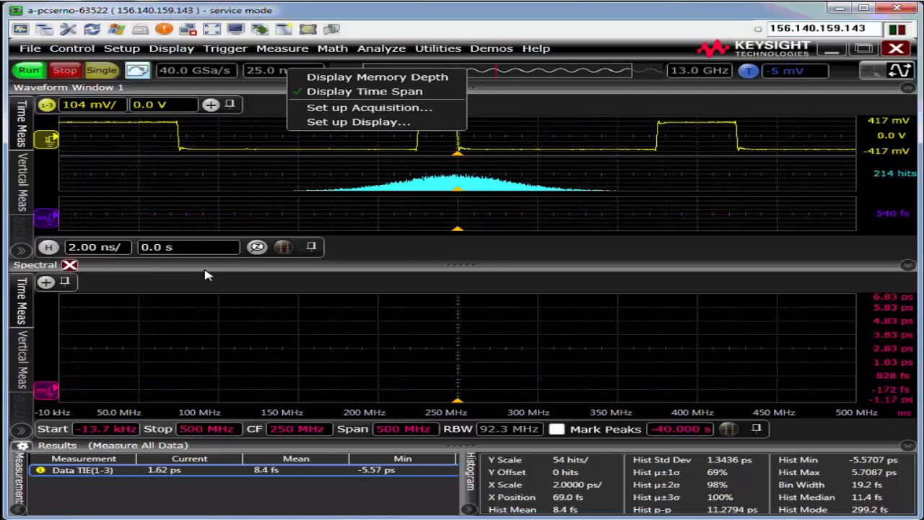
click(376, 77)
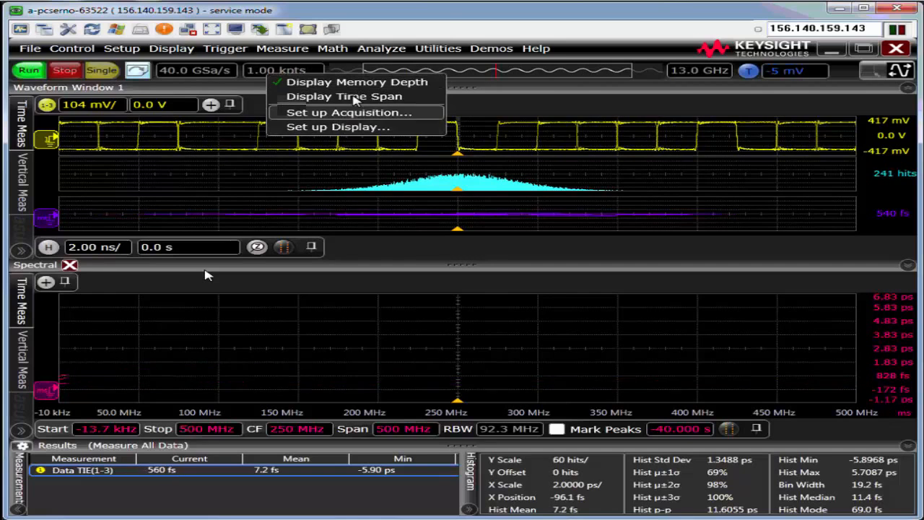
Widen the horizontal timebase to 50 ns/div
click(345, 96)
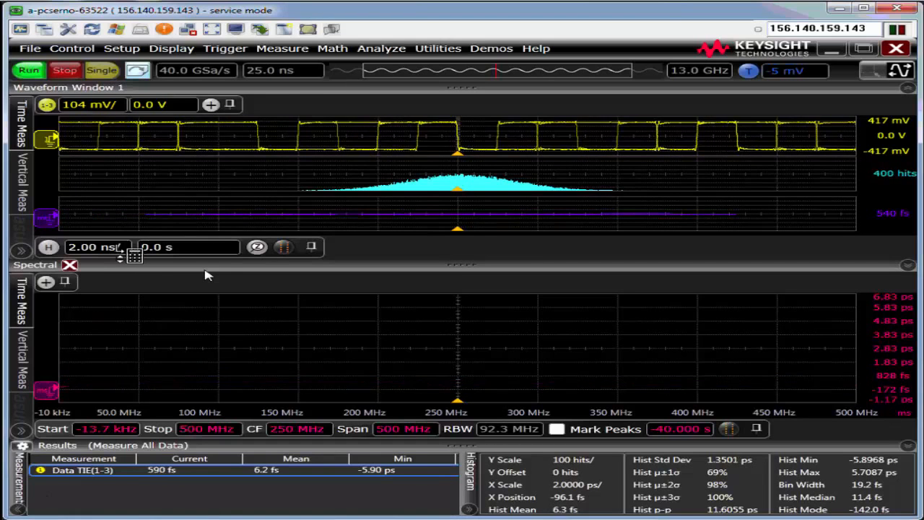
click(94, 247)
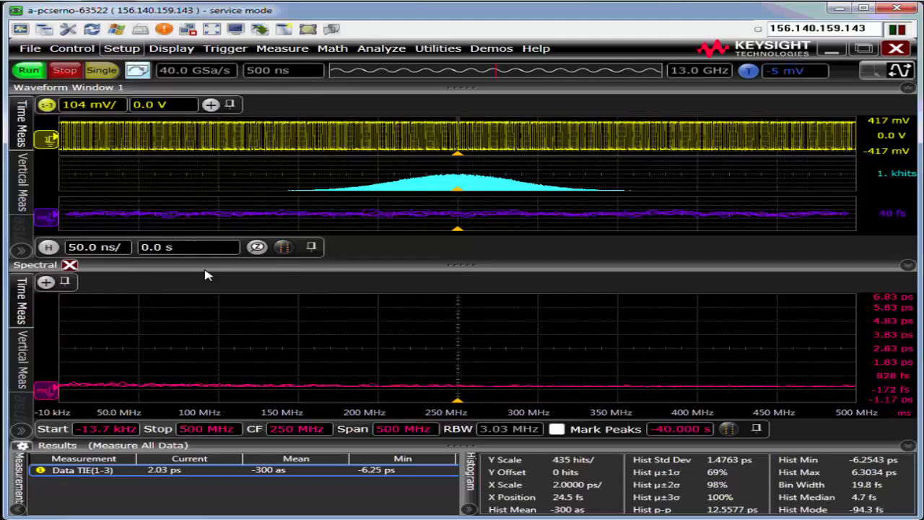
click(121, 49)
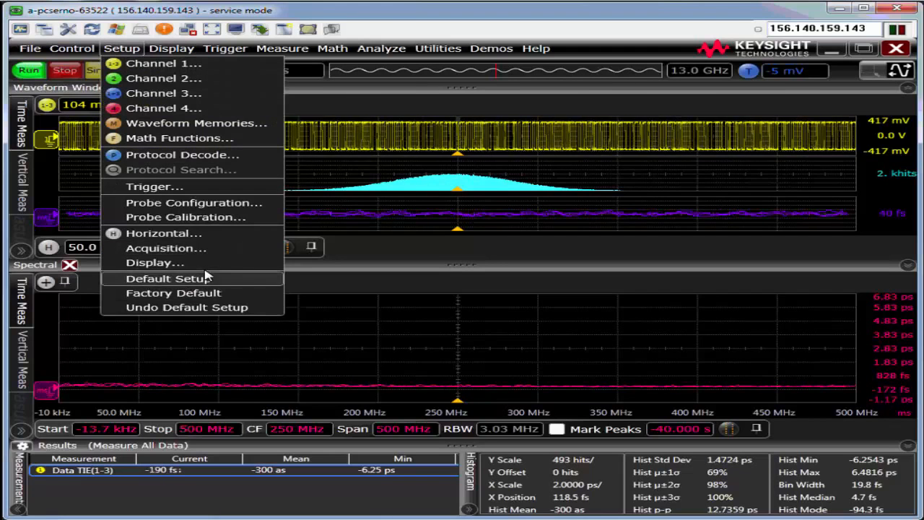
Restore Default Setup, display channel 3, Autoscale, and close the Channel and Add Waveform dialogs
click(167, 278)
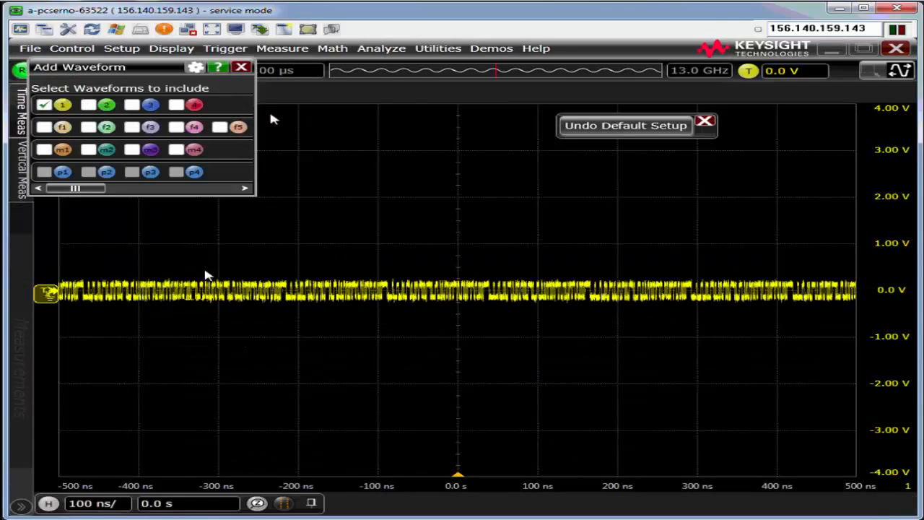
click(131, 105)
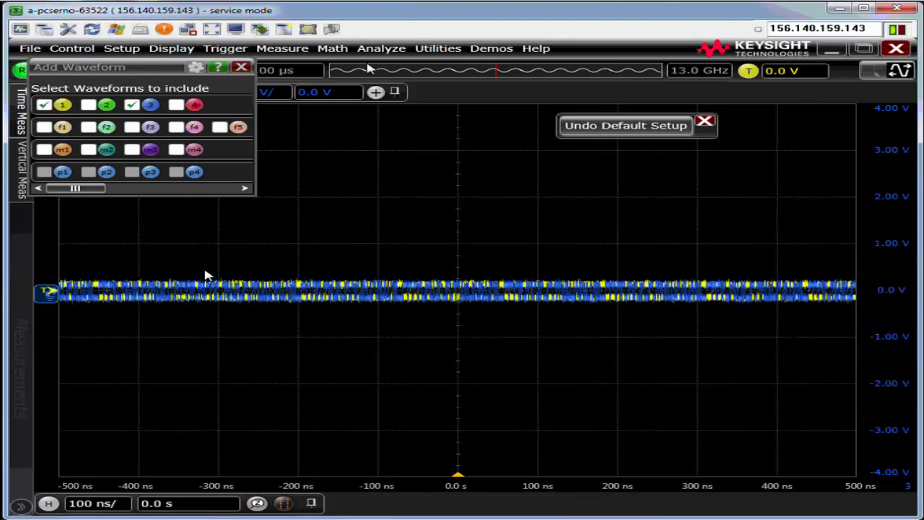
click(121, 48)
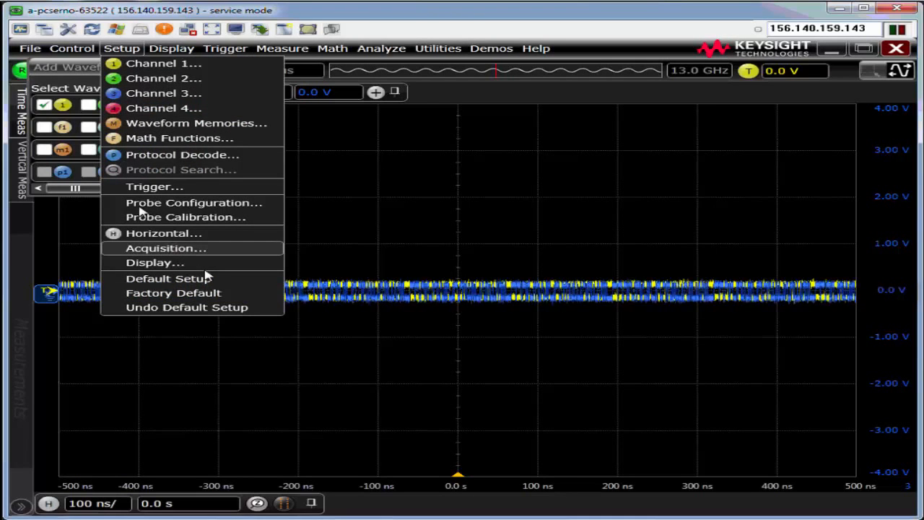
click(71, 48)
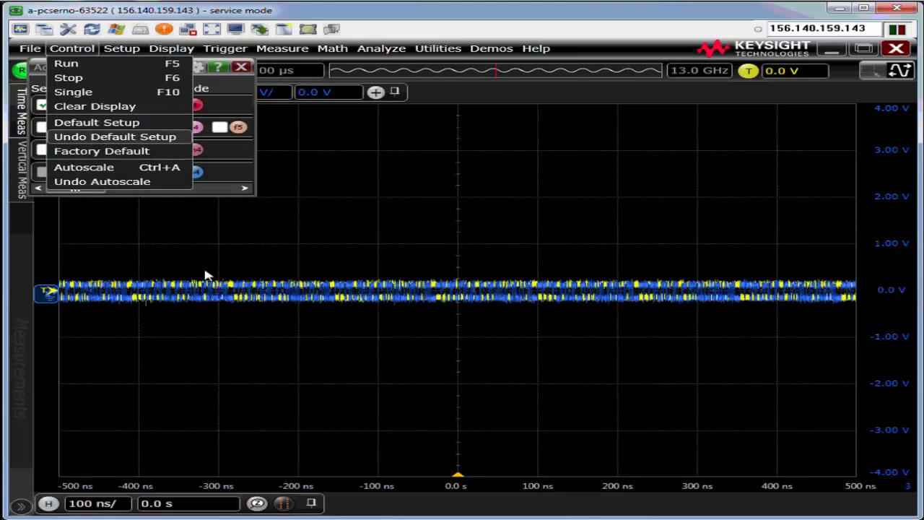
click(95, 107)
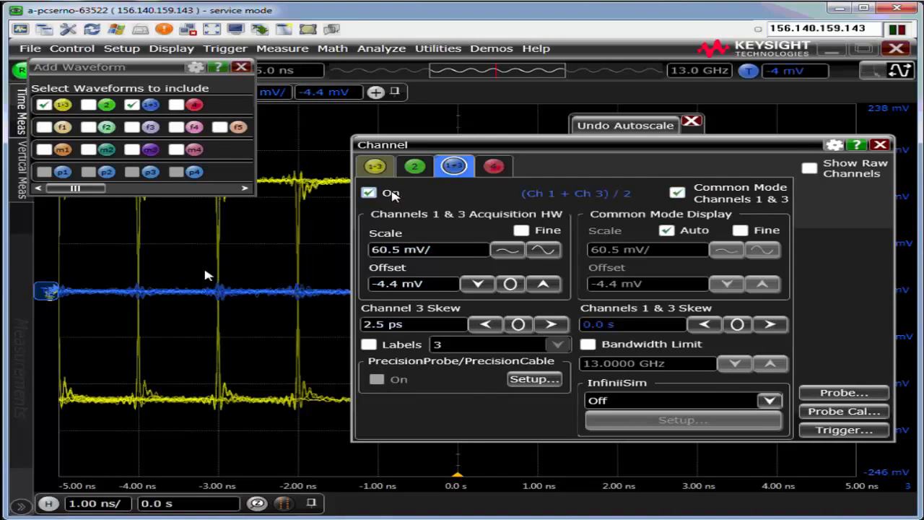
click(881, 145)
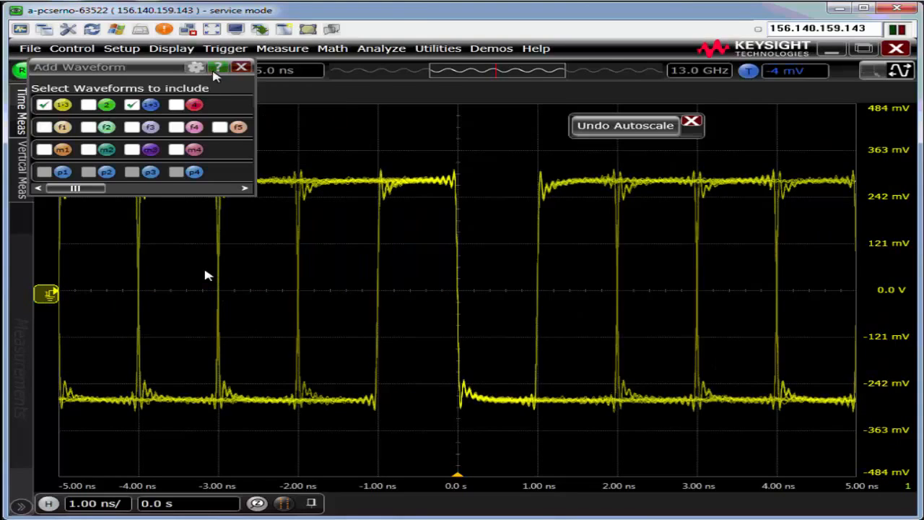
click(380, 48)
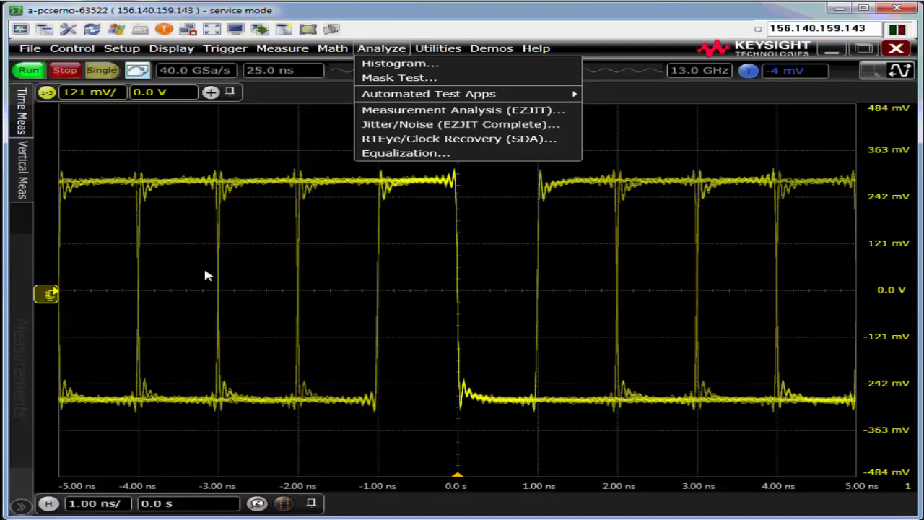
In EZJIT, choose a Data Time Interval Error (TIE) measurement on Channel 1-3
click(460, 110)
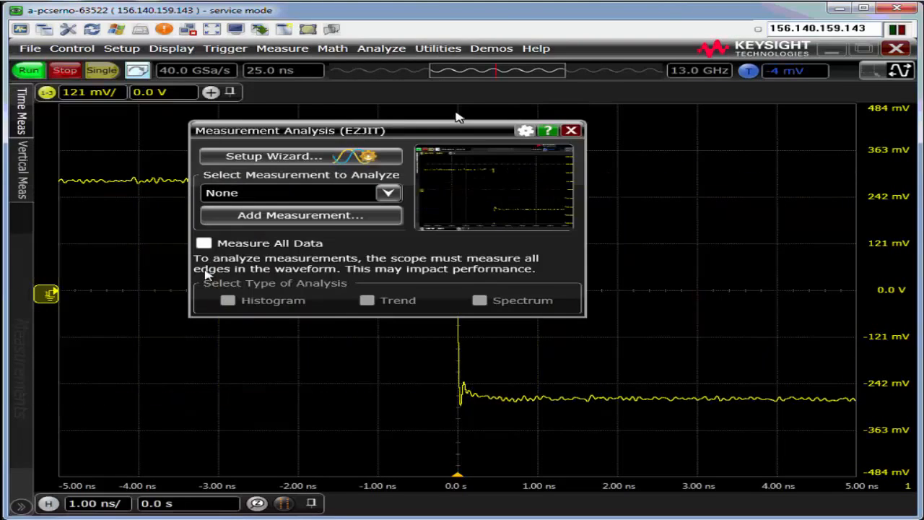
click(388, 193)
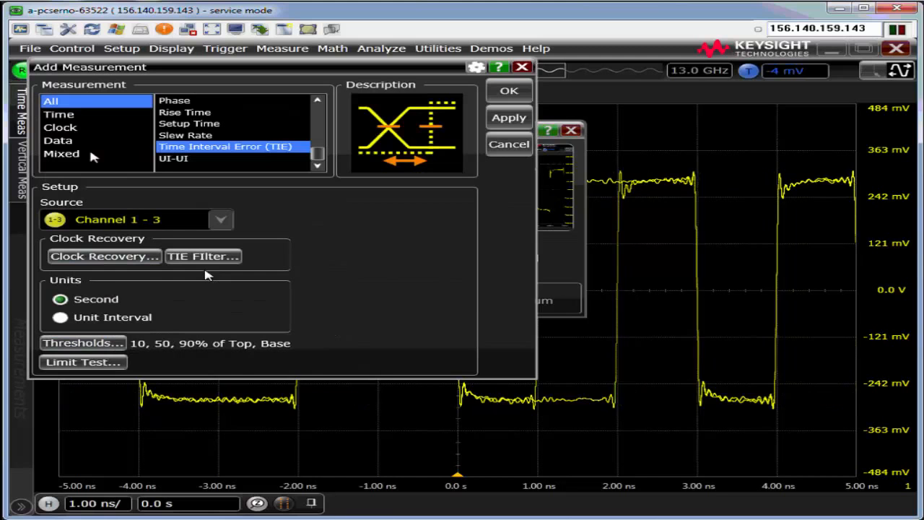
click(57, 140)
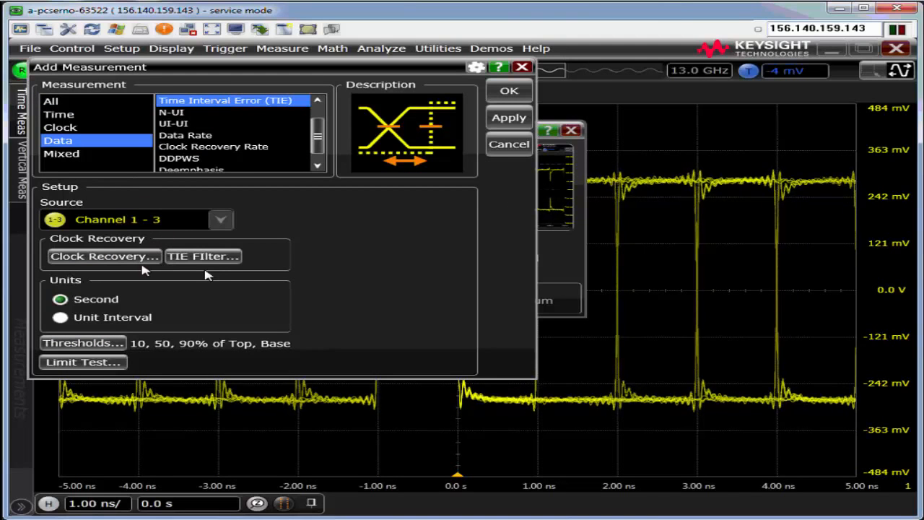
click(104, 256)
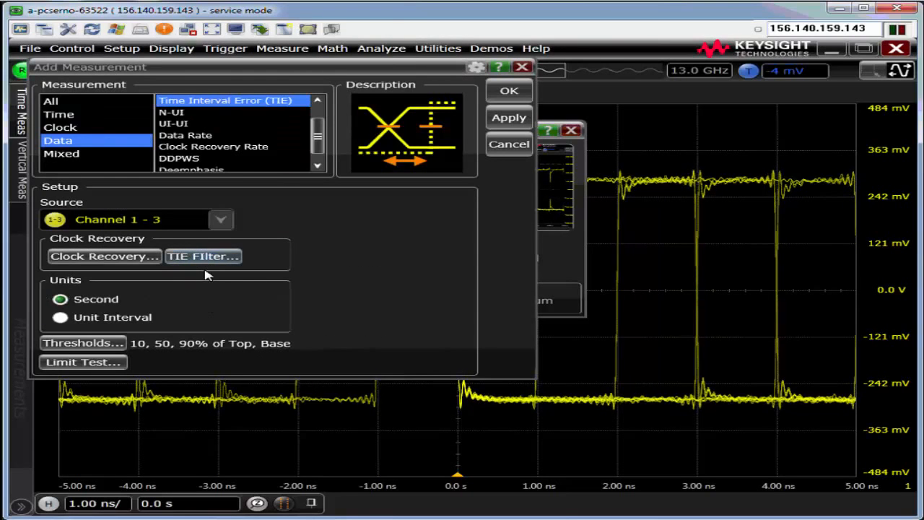
Set the TIE filter, apply the TIE measurement, and enable its histogram
click(203, 256)
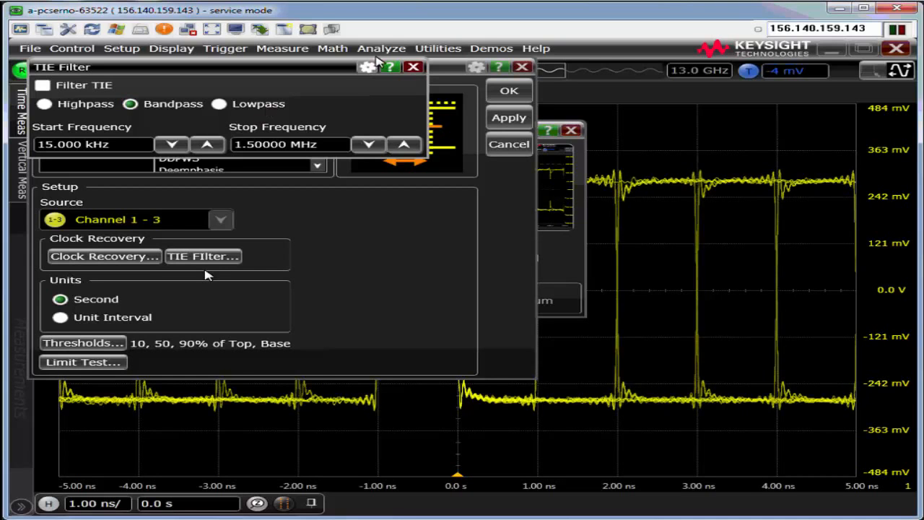
click(413, 66)
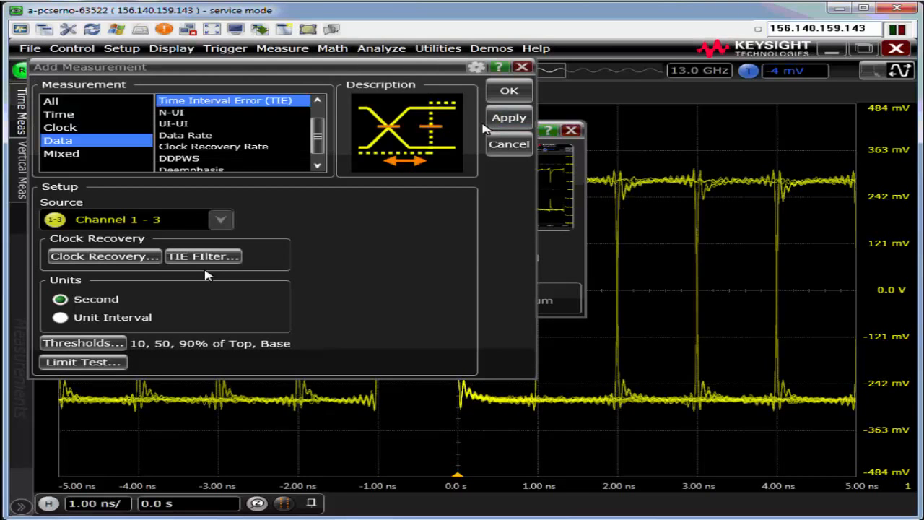
click(509, 90)
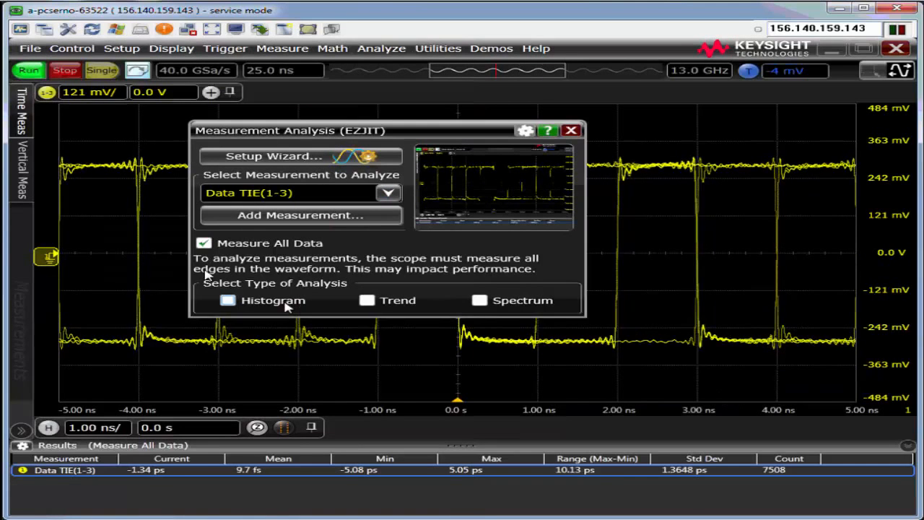
click(228, 301)
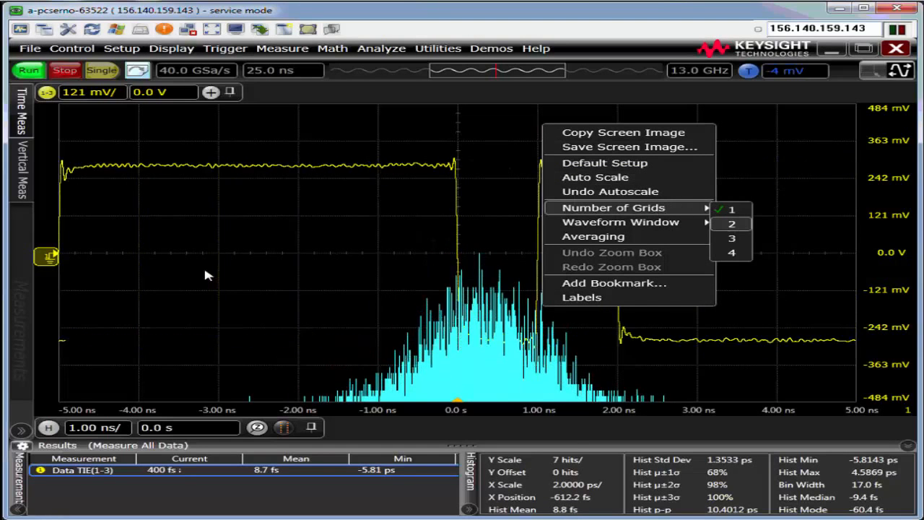
Split the display into two grids so the TIE histogram has its own grid
click(732, 223)
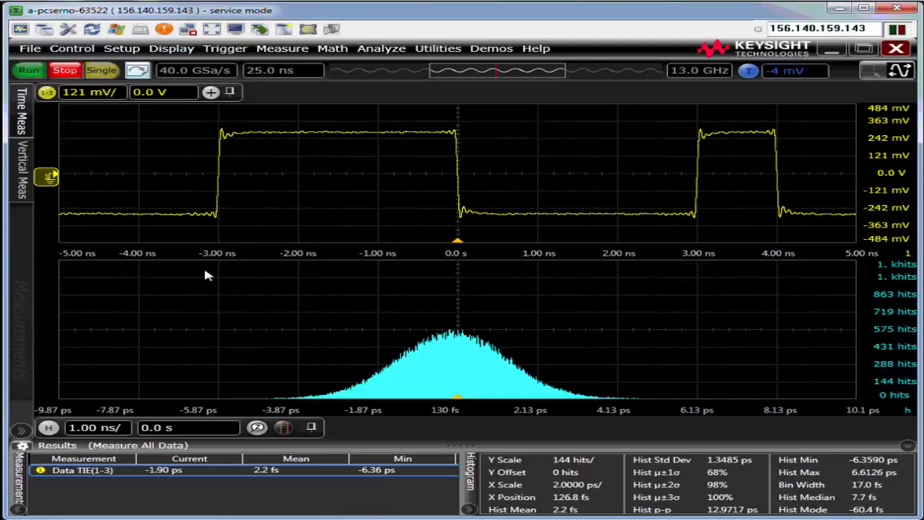
mouse_move(395, 109)
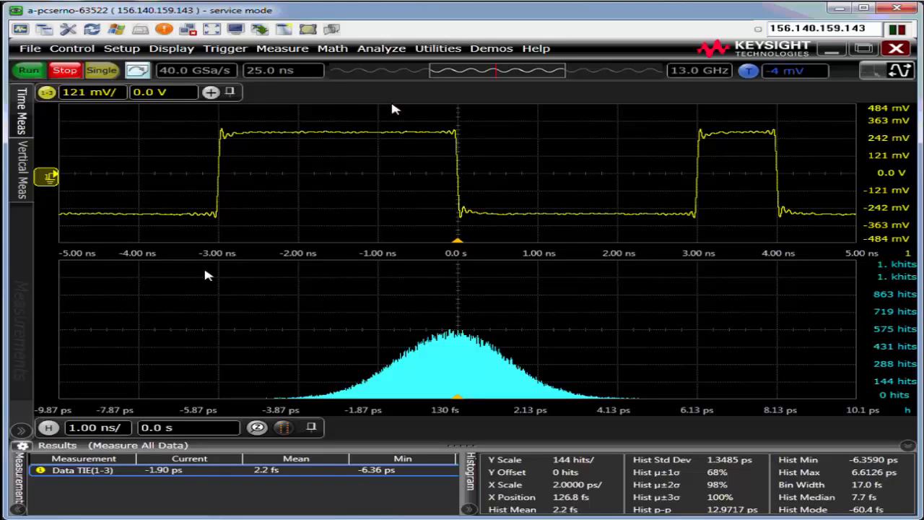
mouse_move(525, 355)
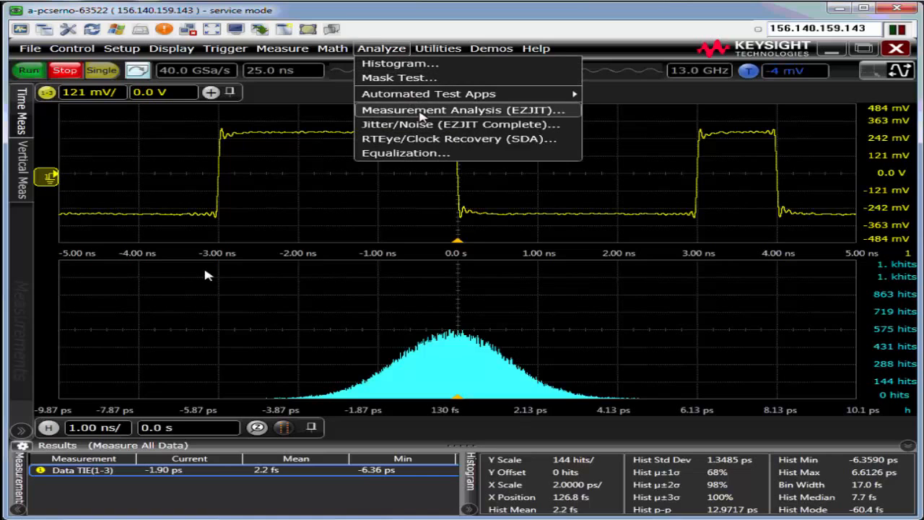
Show Data TIE(1-3) as a trend instead of a histogram, at 500 ns/div timebase
click(460, 110)
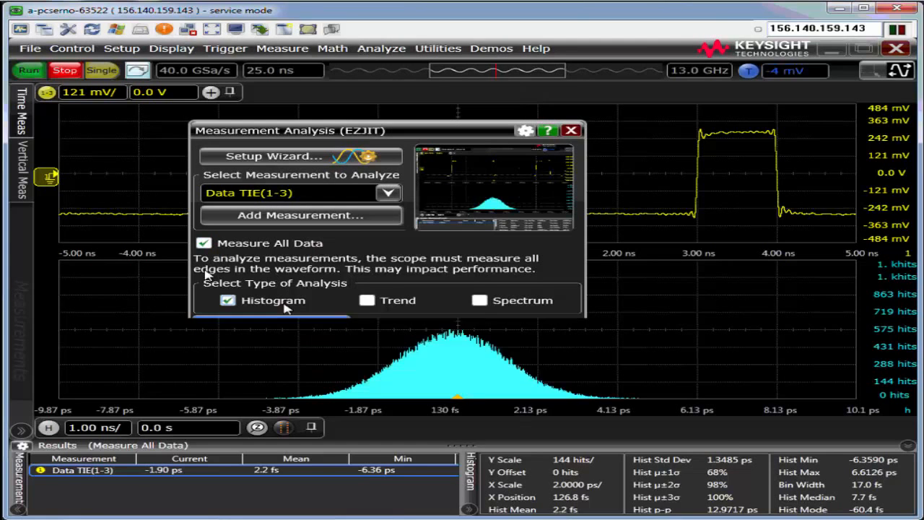
click(392, 300)
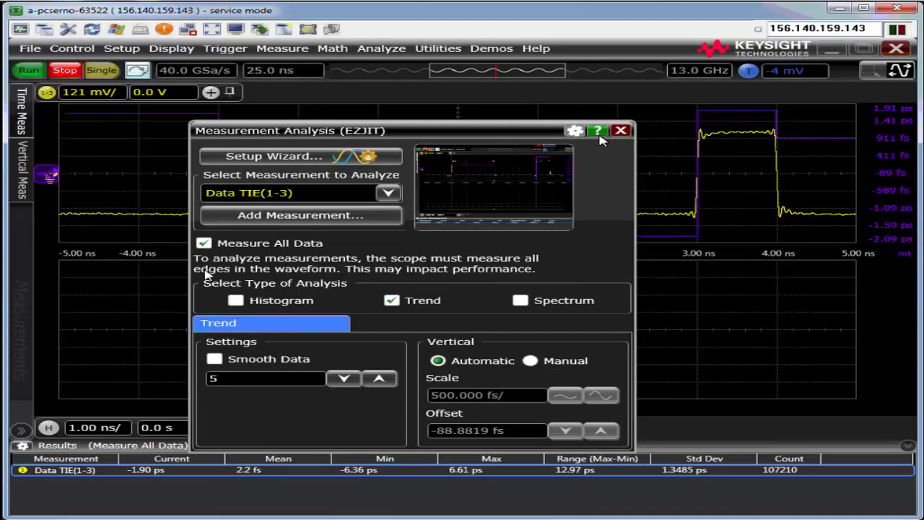
click(620, 131)
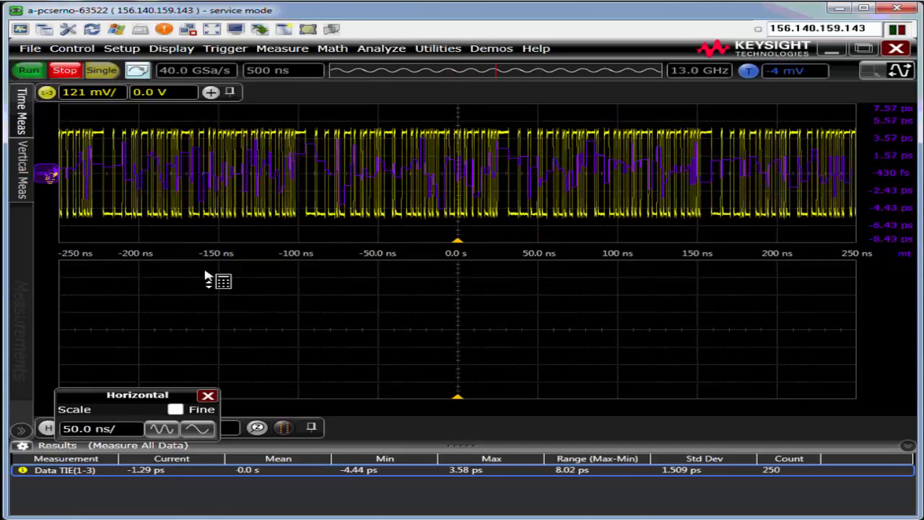
click(208, 396)
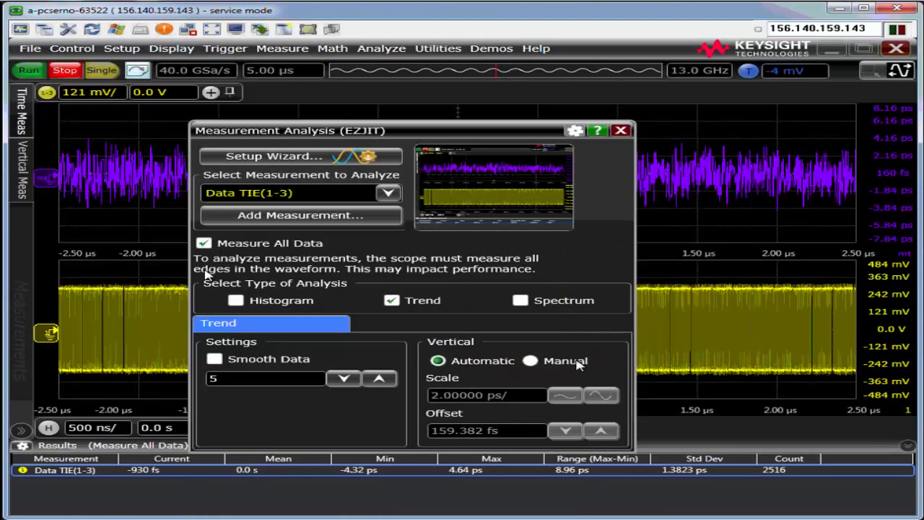
Switch the TIE trend to manual vertical scaling at 5 ps/div with 0 s offset
click(529, 361)
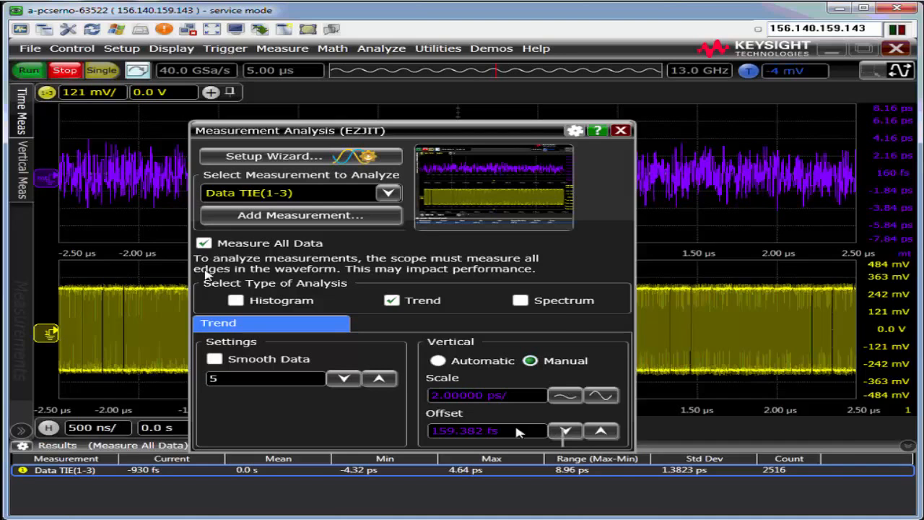
click(487, 431)
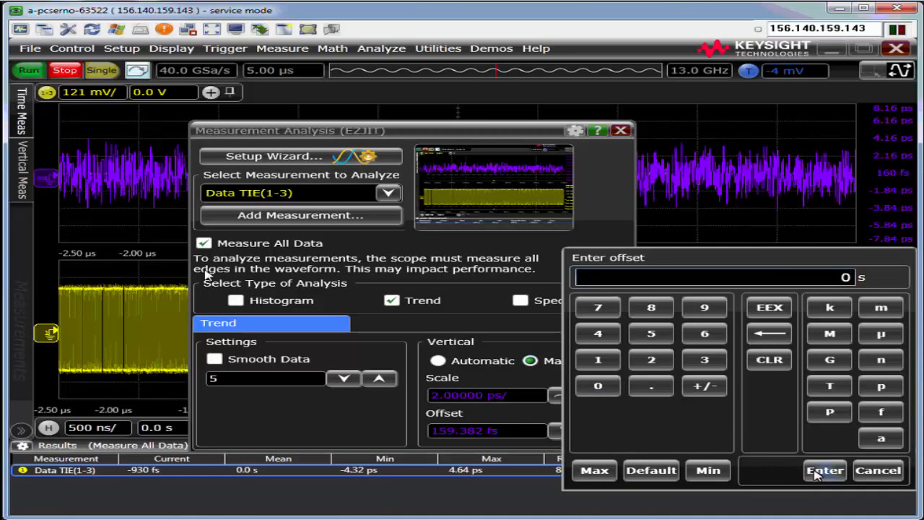
click(824, 470)
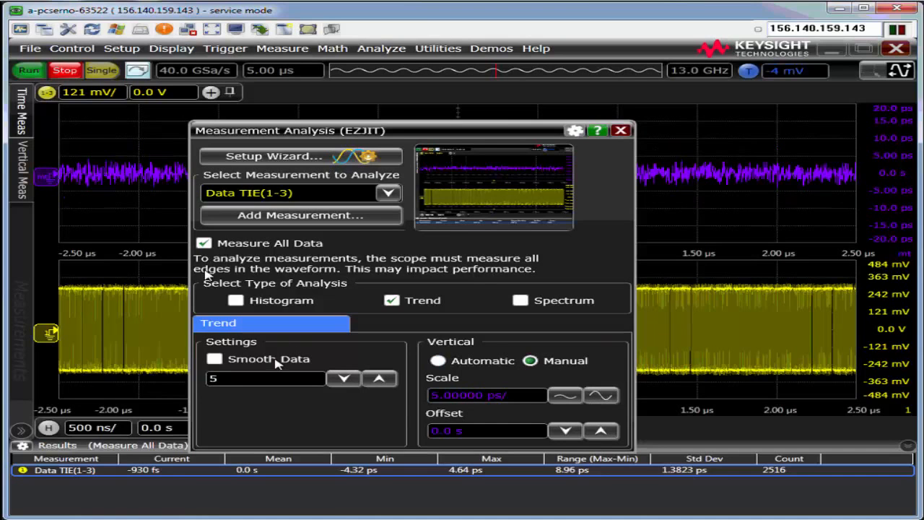
Enable 5-point Smooth Data on the TIE trend and close the EZJIT dialog
click(214, 359)
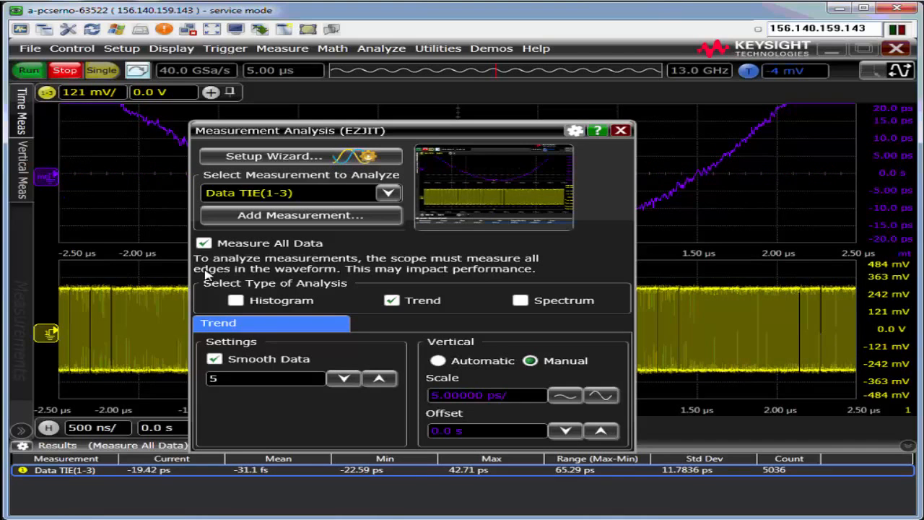
click(620, 130)
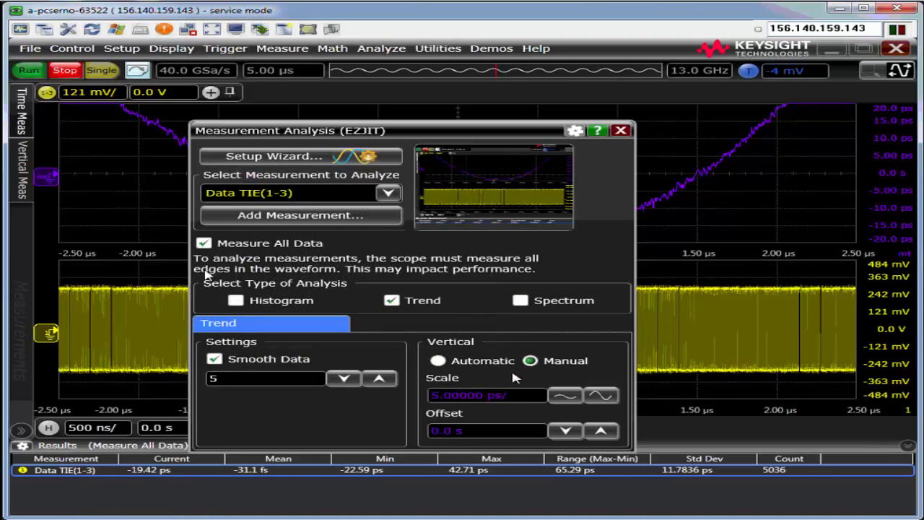
Increase the smoothed TIE trend's vertical scale to 50 ps/div
click(602, 395)
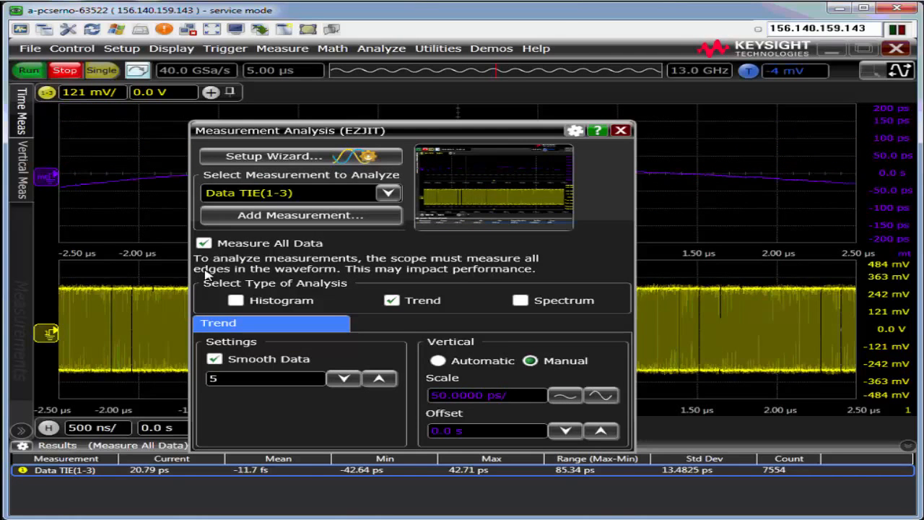
click(619, 130)
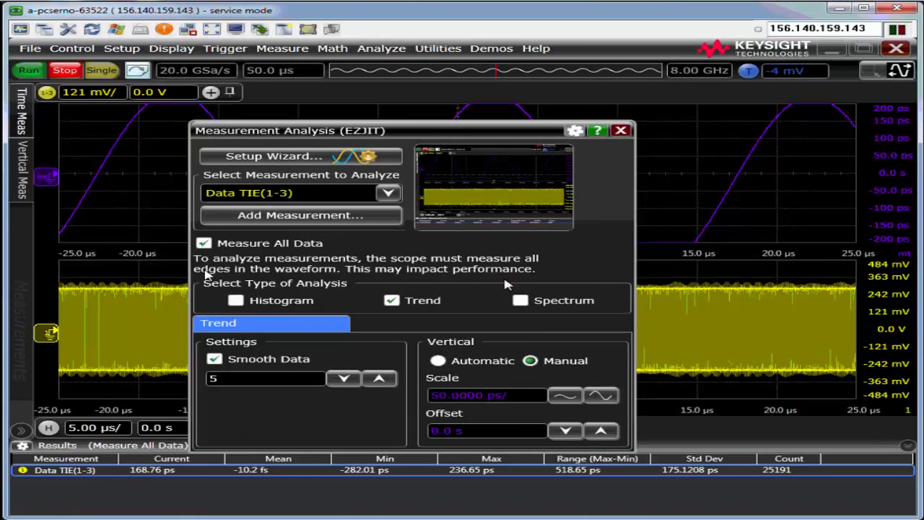
Raise the TIE trend's vertical scale to 100 ps/div to fit the sine cycles
click(601, 395)
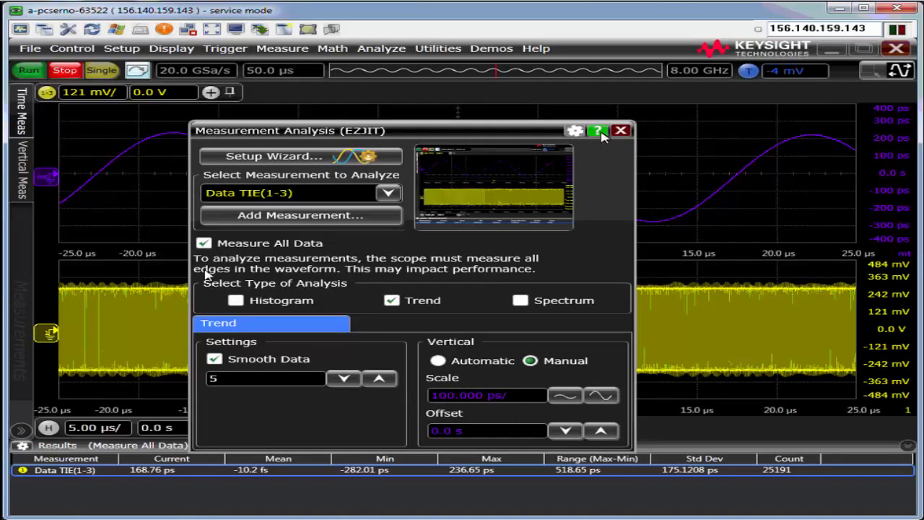
Add a Frequency measurement on the TIE trend, reading about 50.23 kHz
click(619, 131)
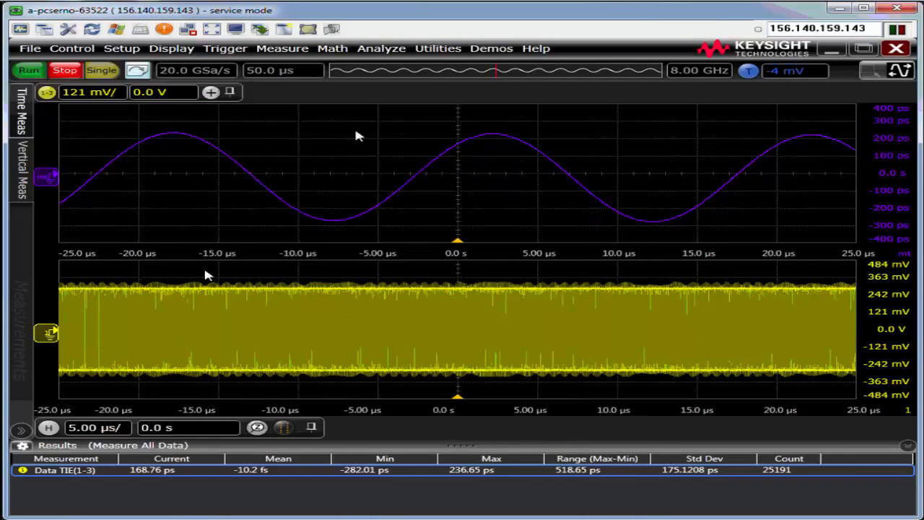
mouse_move(206, 273)
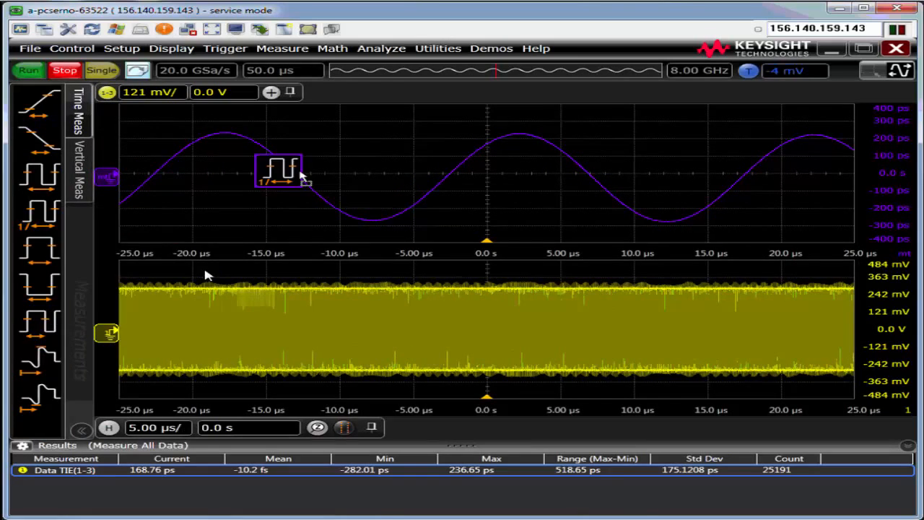
click(280, 172)
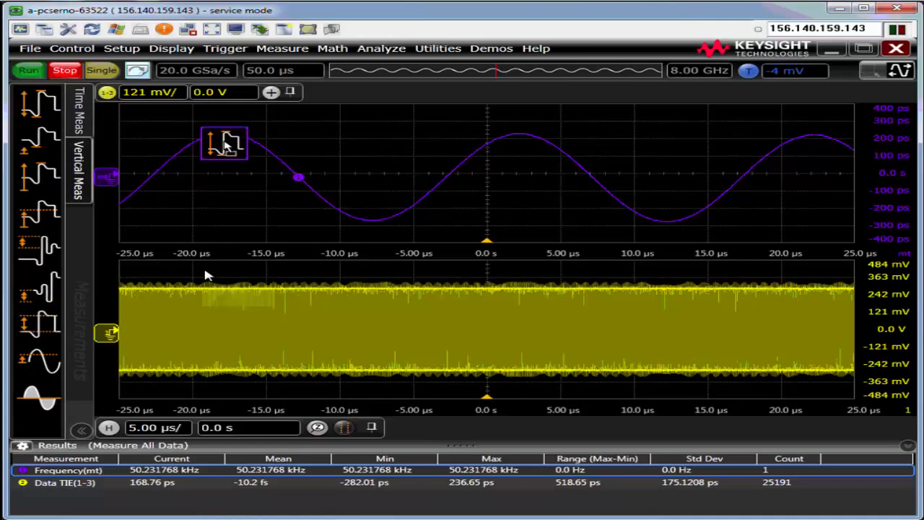
Add a V p-p measurement to the TIE trend, reading 513.46 ps
click(224, 142)
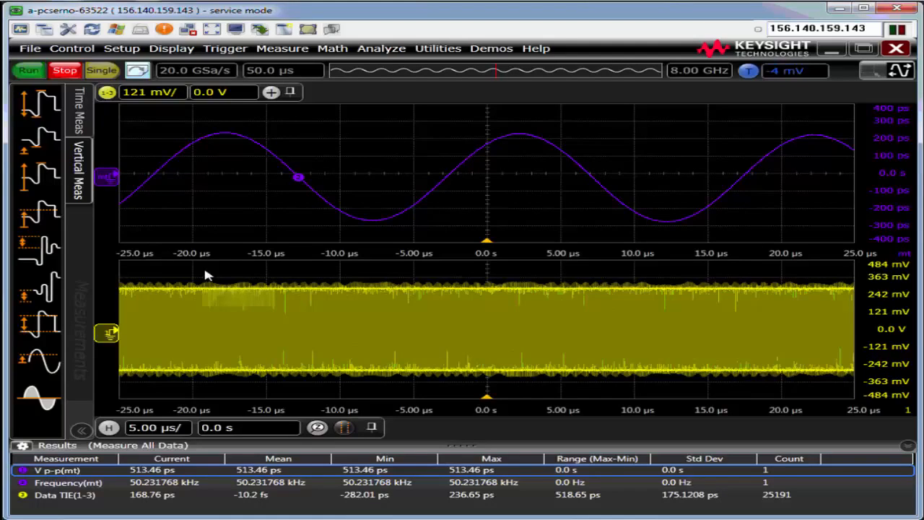
mouse_move(318, 217)
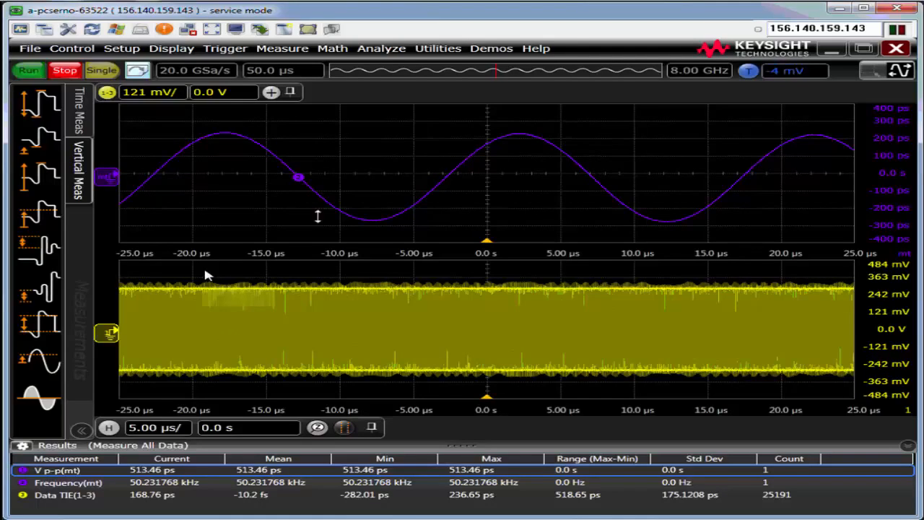
mouse_move(206, 270)
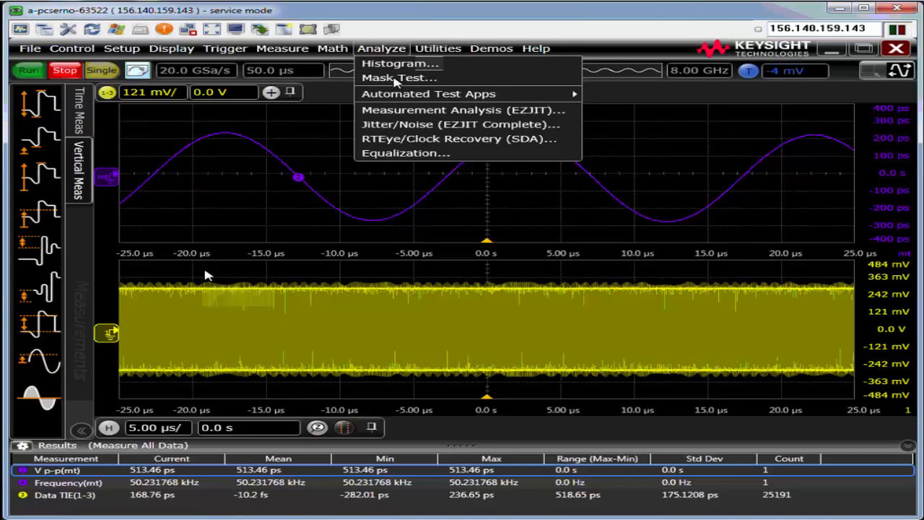
Browse the Data N-UI (1 cycle) and Clock categories in Add Measurement without adding any
click(459, 110)
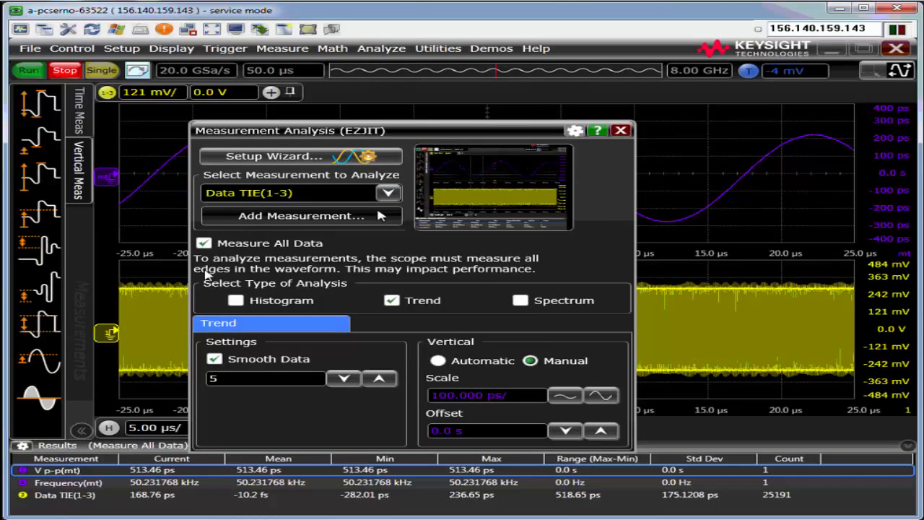
click(300, 215)
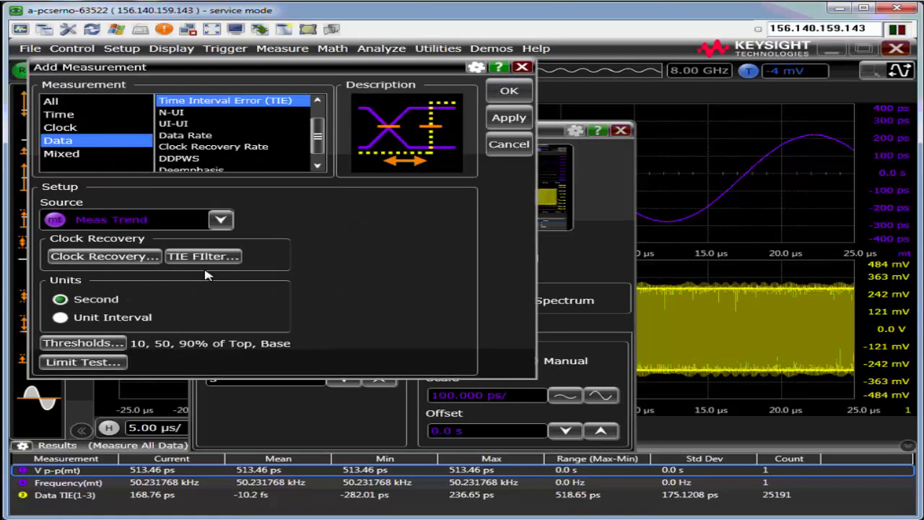
mouse_move(266, 130)
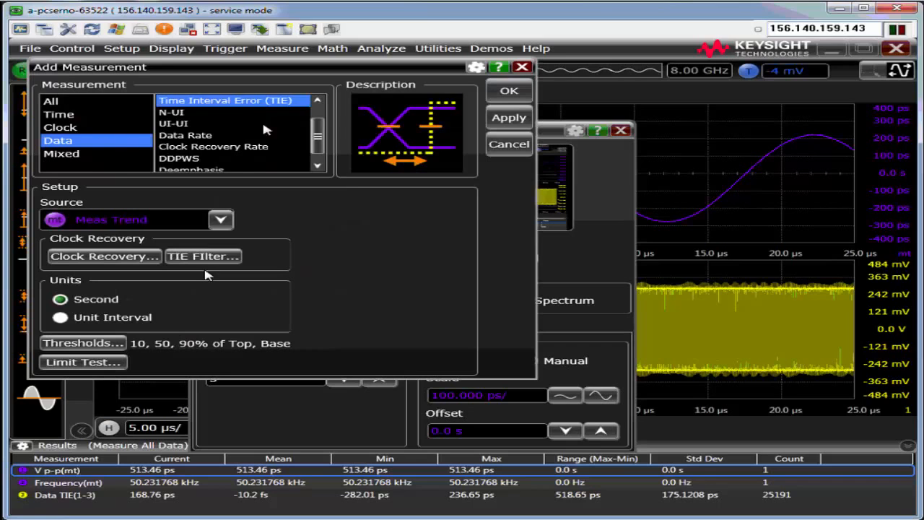
scroll(down, 3)
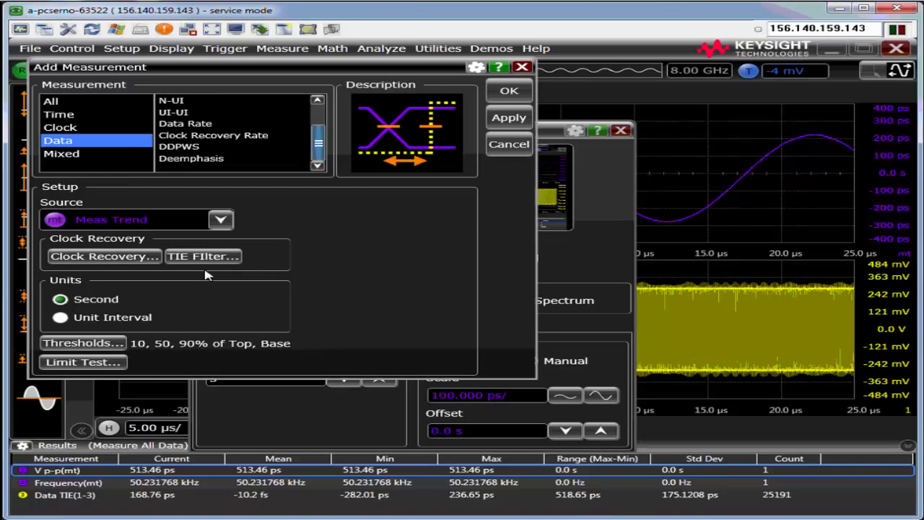
click(172, 100)
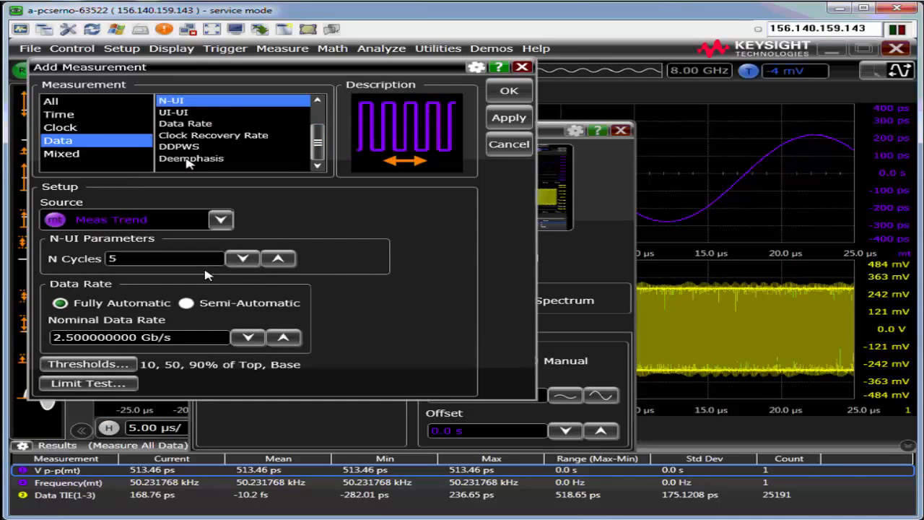
mouse_move(299, 122)
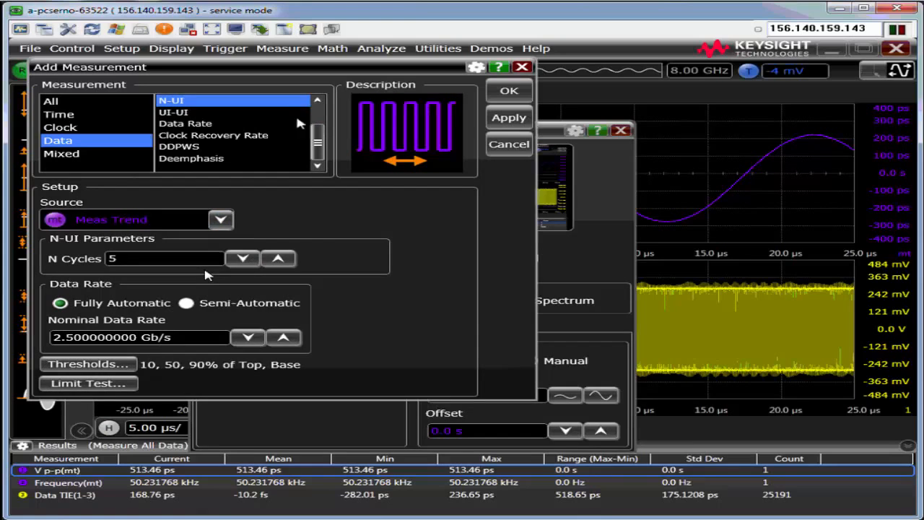
click(242, 258)
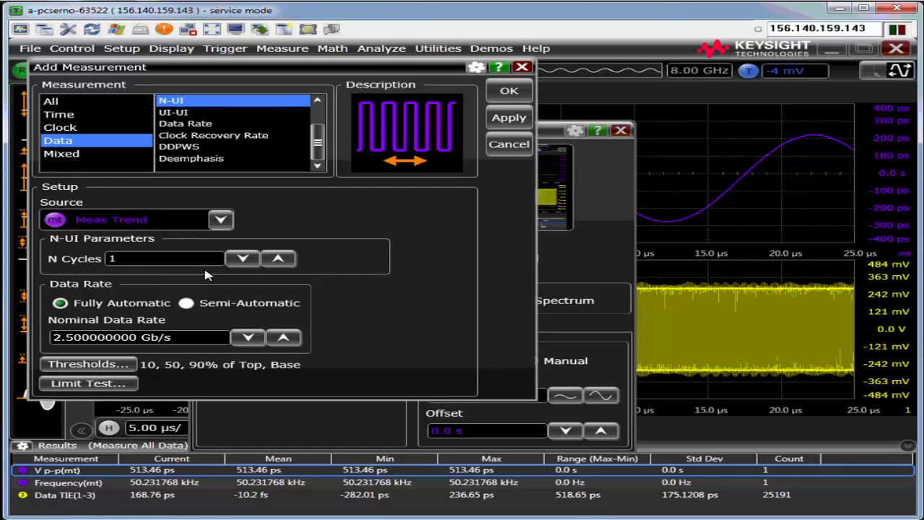
mouse_move(282, 209)
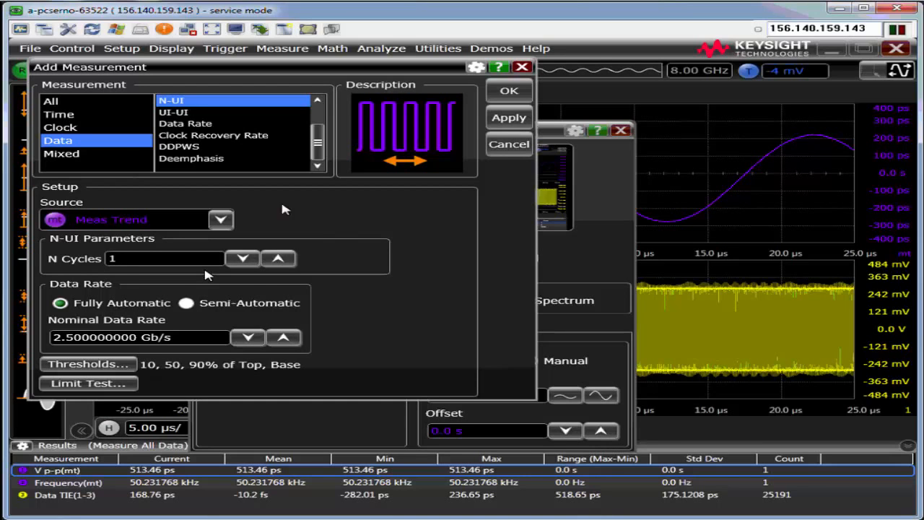
click(60, 127)
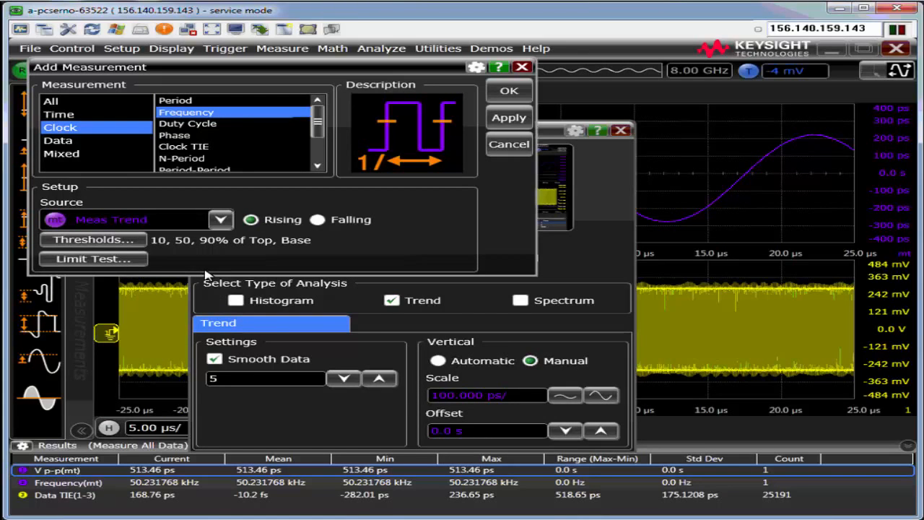
mouse_move(472, 137)
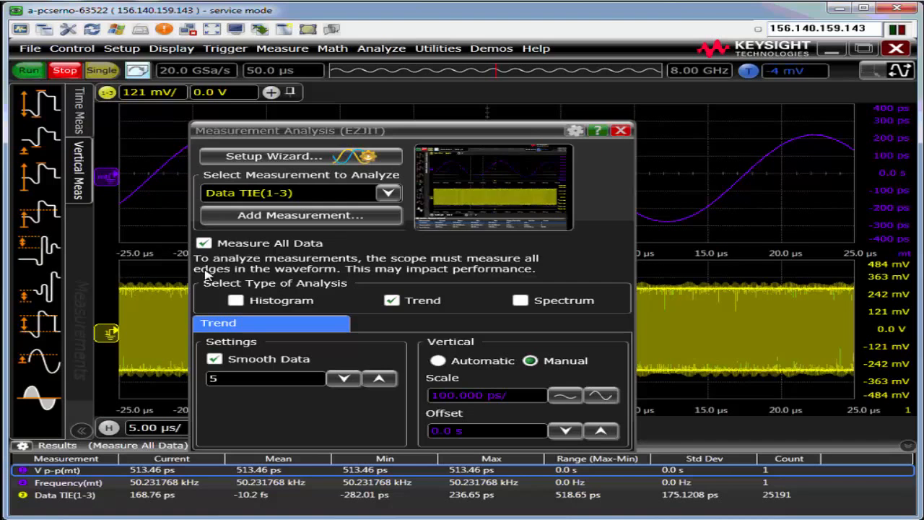
Enable Spectrum analysis for Data TIE(1-3) in Measurement Analysis (EZJIT)
click(620, 130)
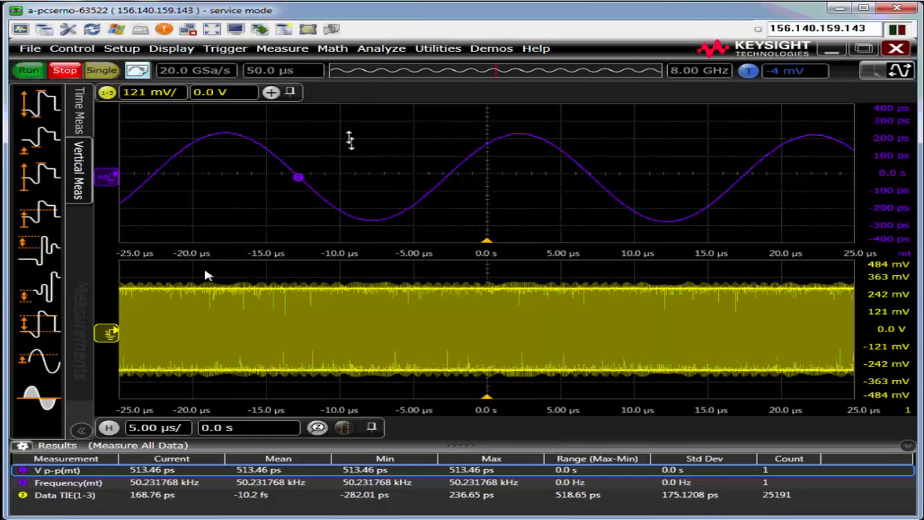
mouse_move(475, 154)
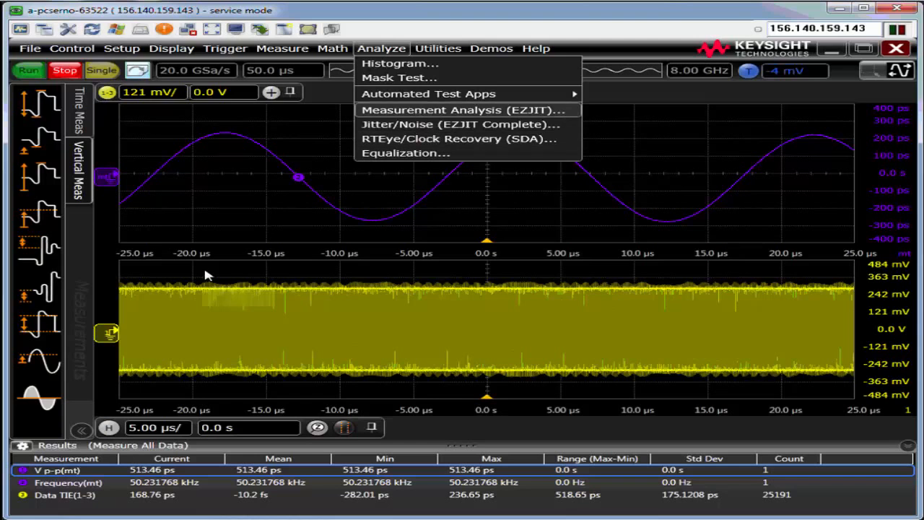
click(462, 109)
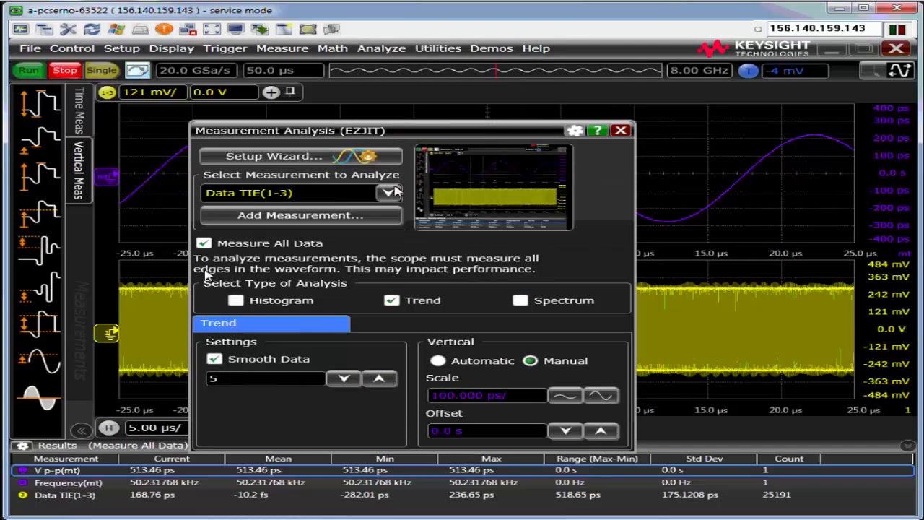
click(391, 300)
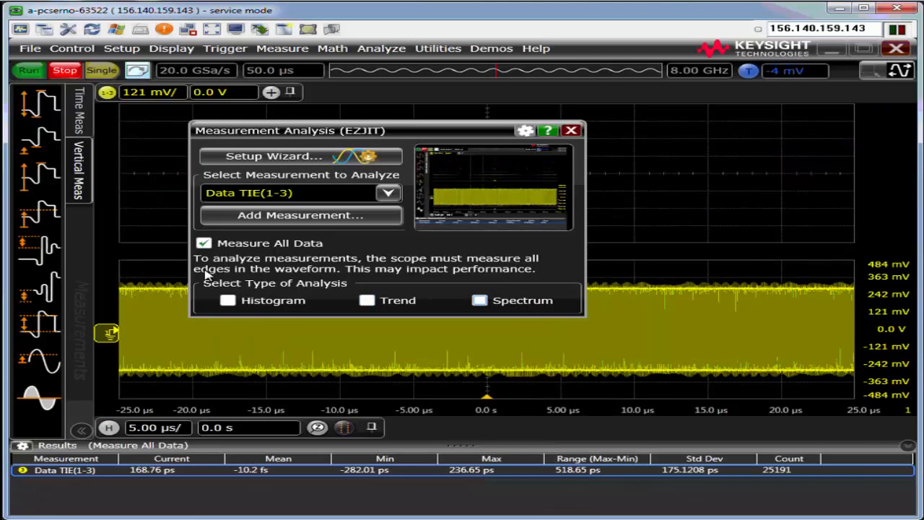
click(480, 300)
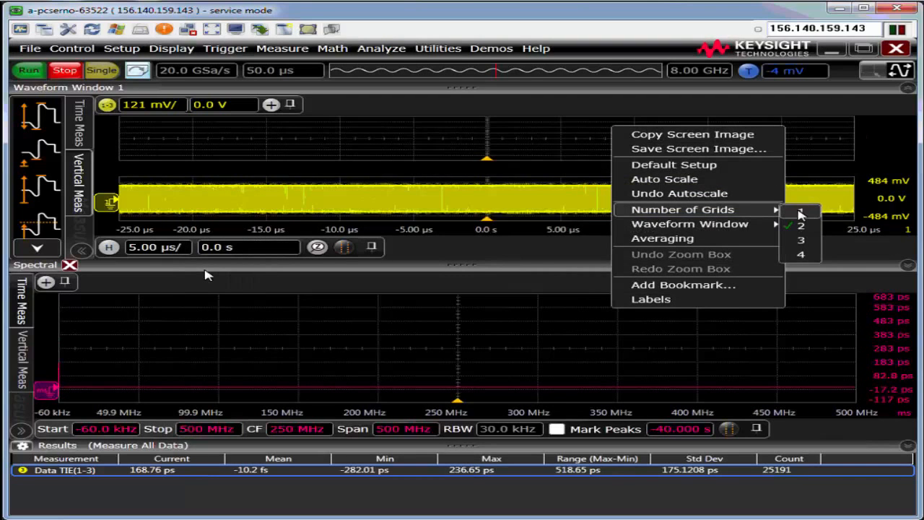
Set the upper waveform window to a single grid
click(800, 211)
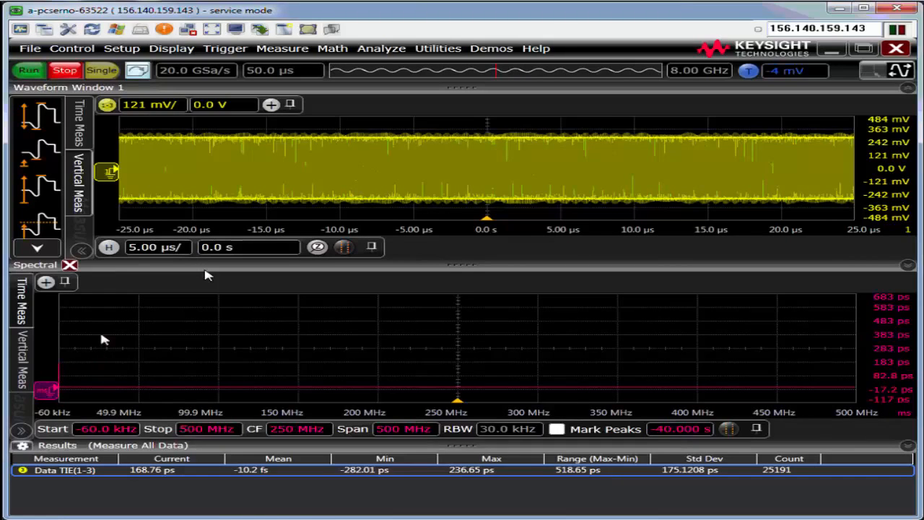
mouse_move(202, 386)
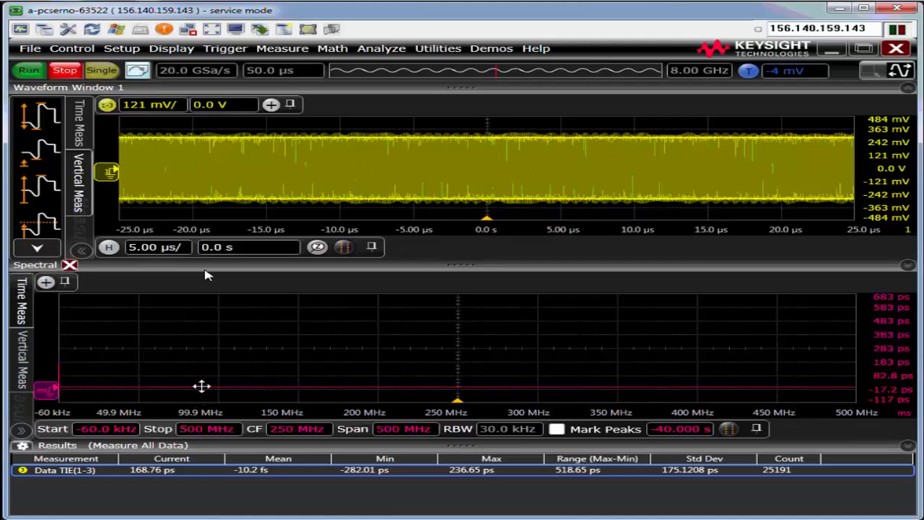
mouse_move(206, 272)
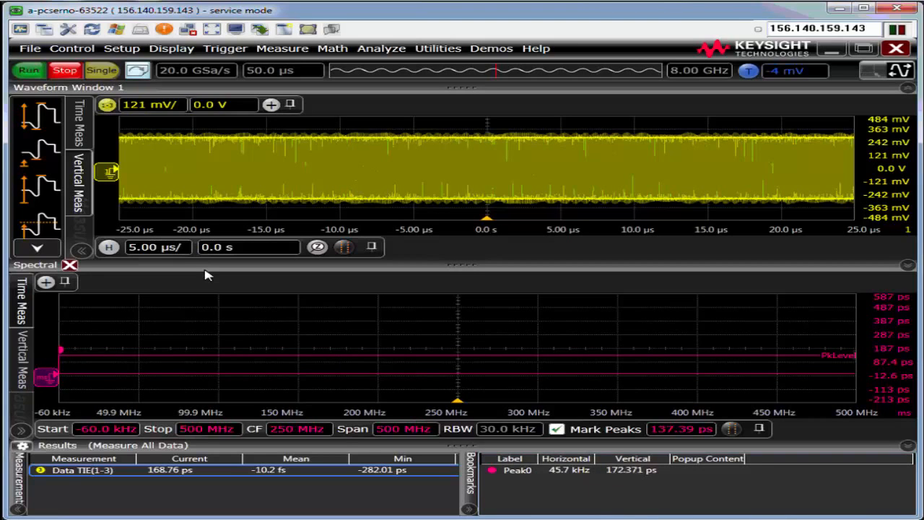
mouse_move(408, 375)
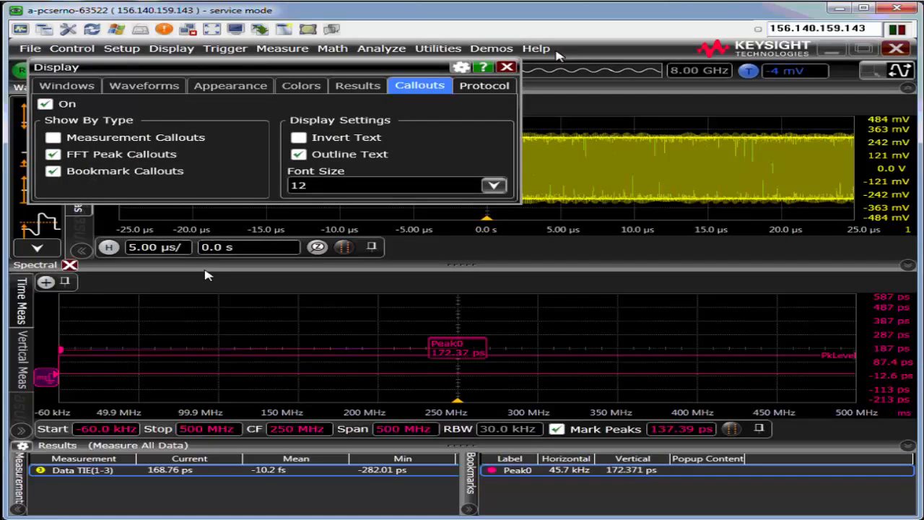
Lower the PkLevel peak-marking threshold to about 64.661 ps
click(507, 67)
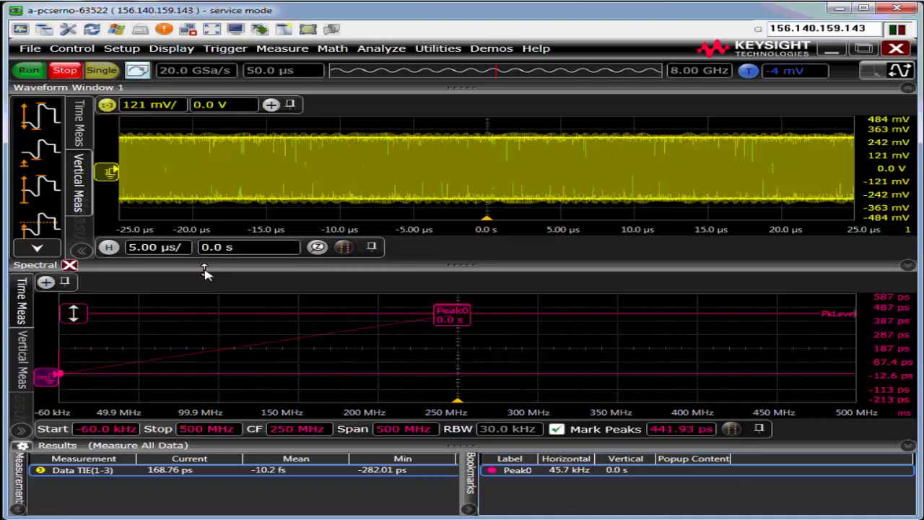
drag(74, 313, 73, 364)
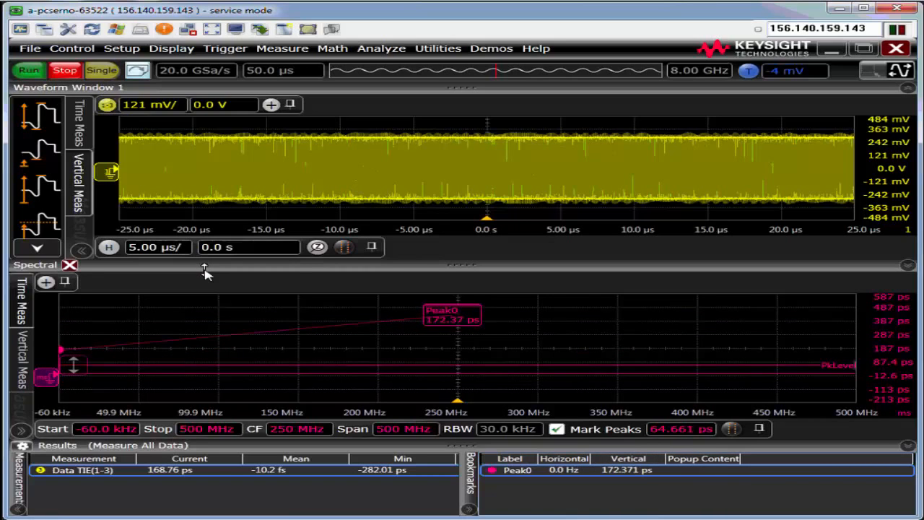
click(402, 428)
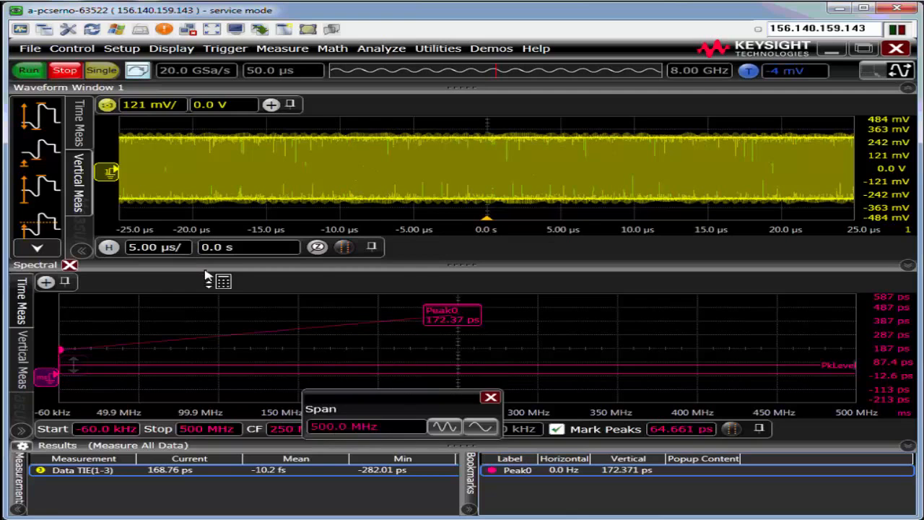
Enter a 2 MHz span on the keypad so the spectrum covers 0 Hz to 2 MHz
click(491, 397)
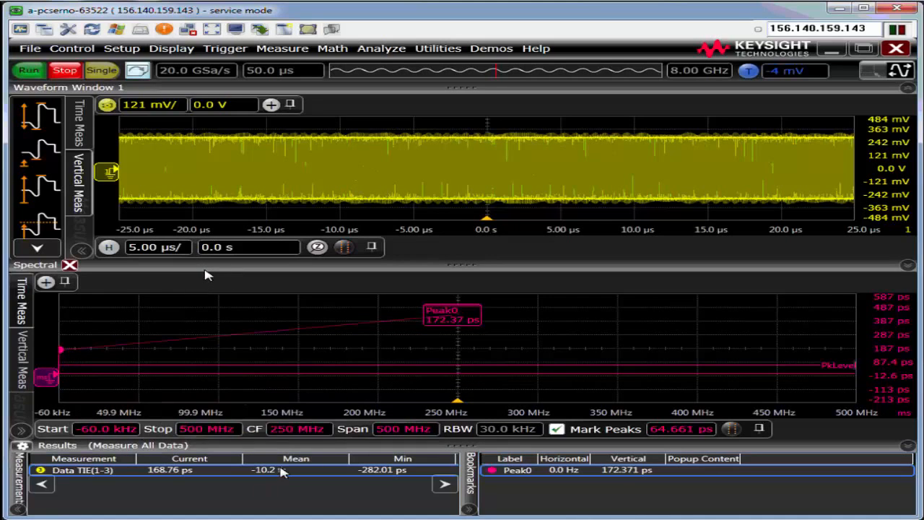
click(299, 428)
text(2)
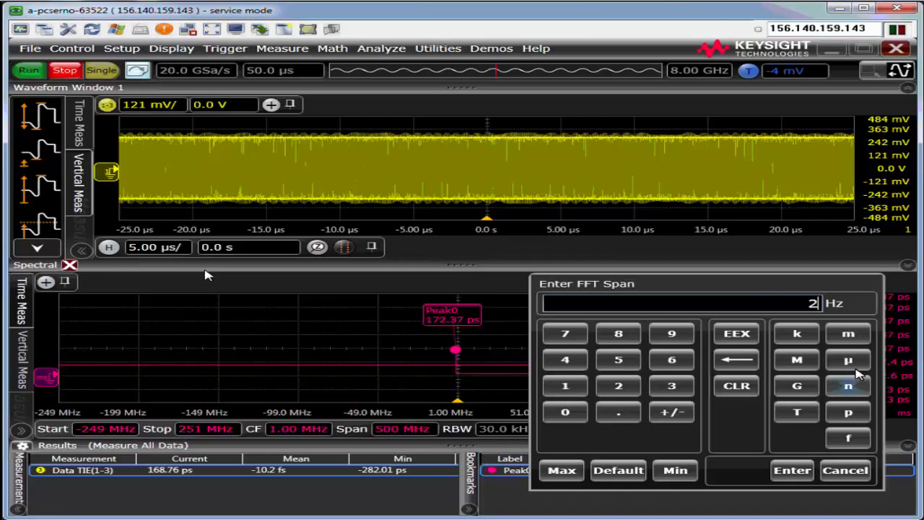
click(791, 470)
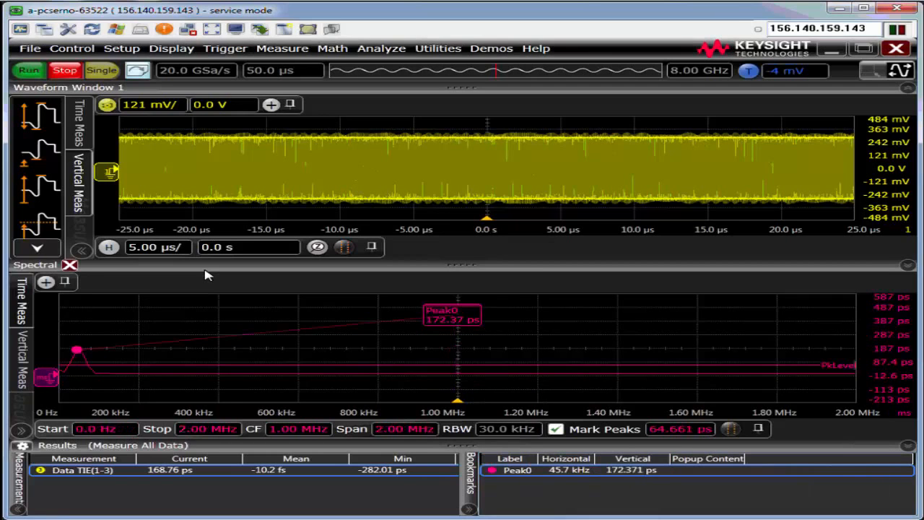
mouse_move(206, 268)
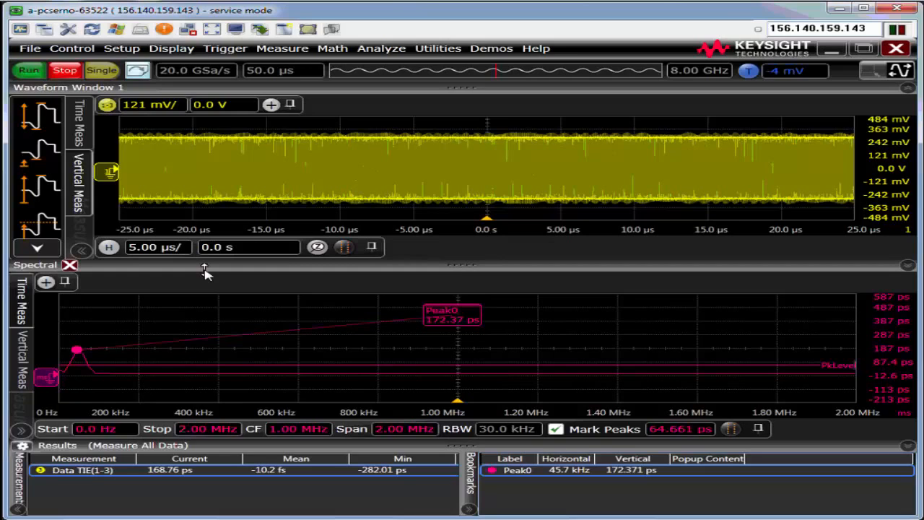
mouse_move(206, 271)
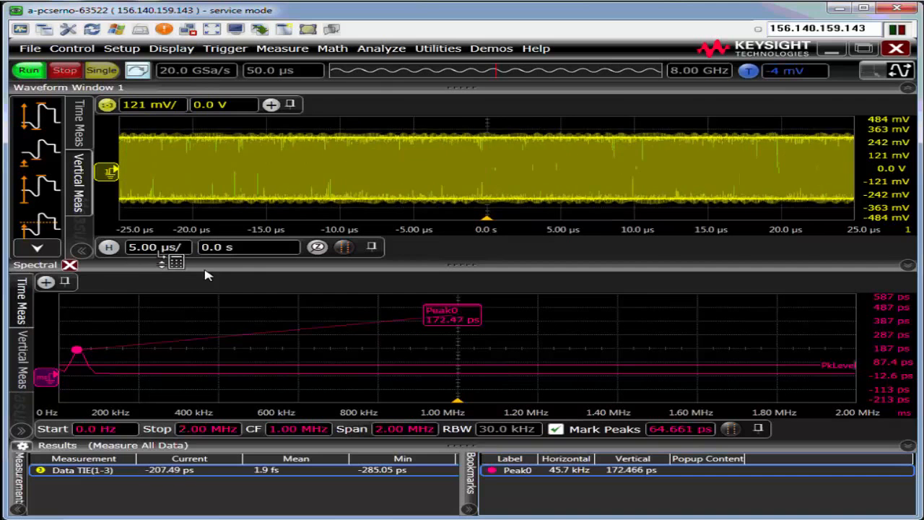
Set horizontal scale to 50 µs/div and manual sampling rate to 40 GSa/s
click(156, 247)
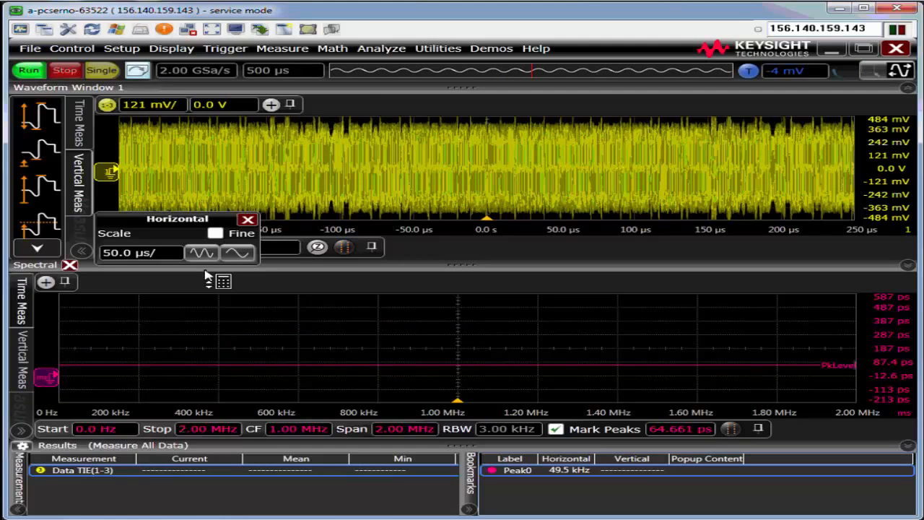
click(248, 218)
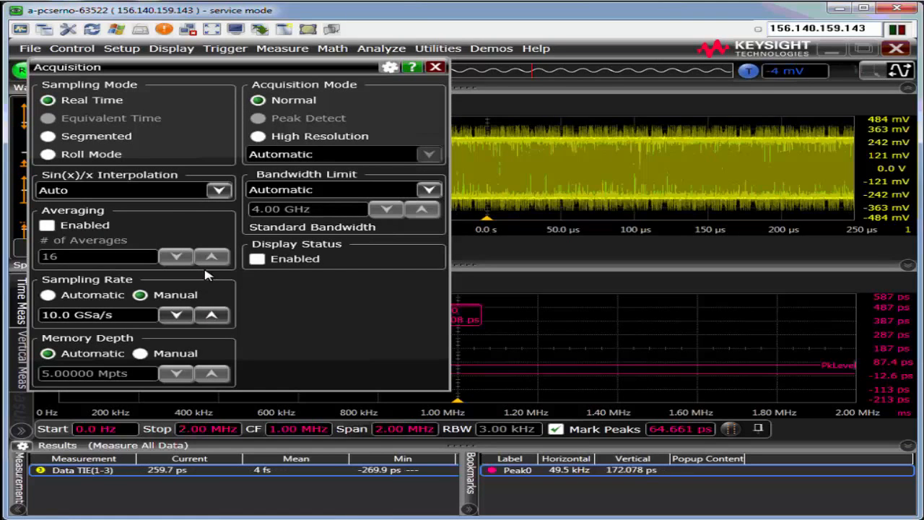
click(422, 208)
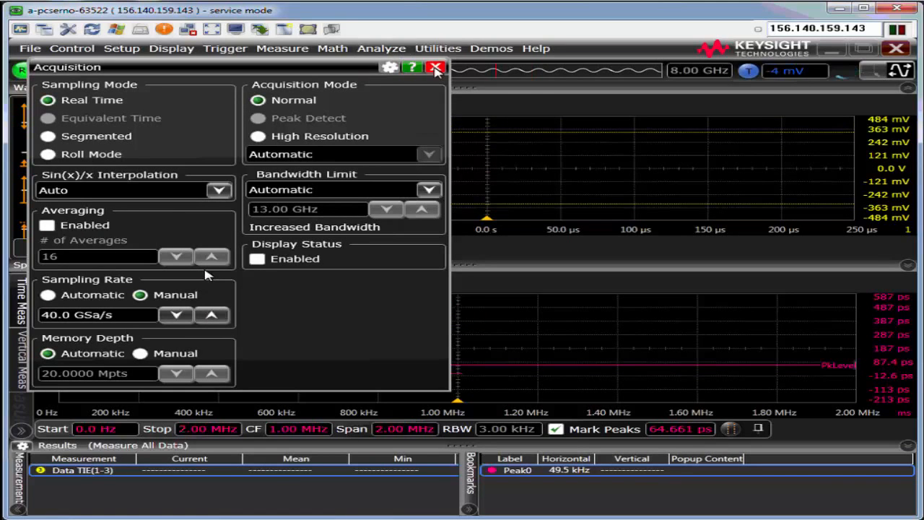
click(436, 67)
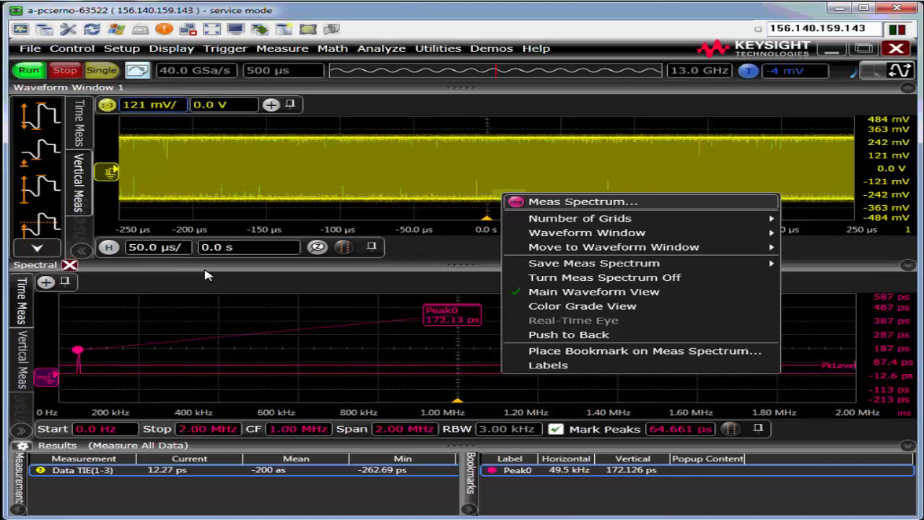
Confirm the Meas Spectrum vertical scale stays Linear and close its settings
click(583, 201)
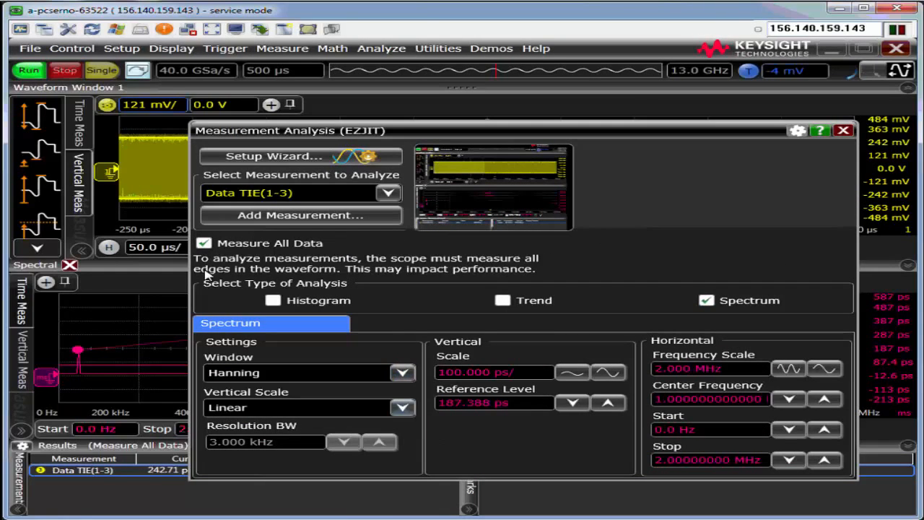
click(403, 407)
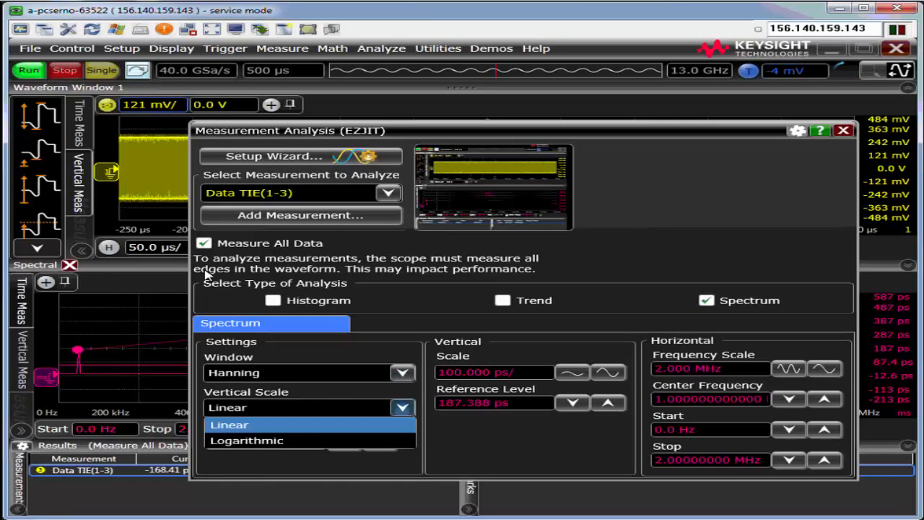
click(229, 425)
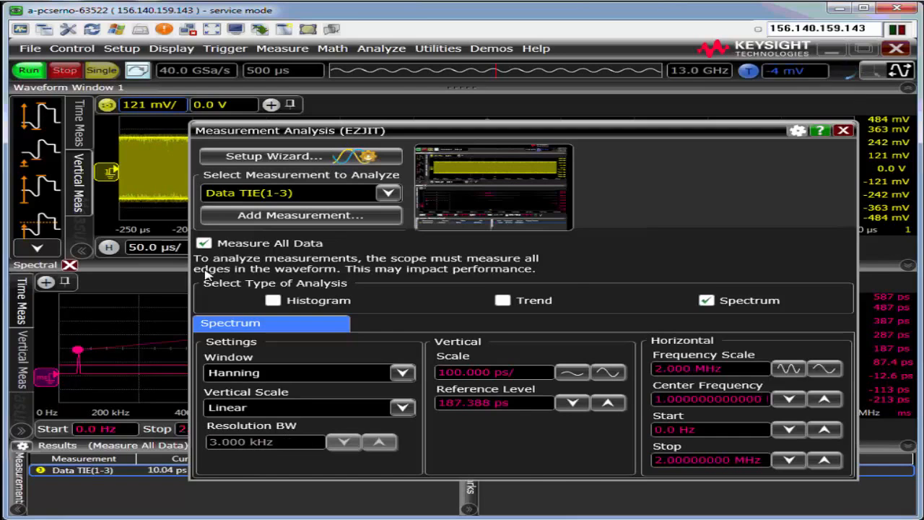
click(842, 130)
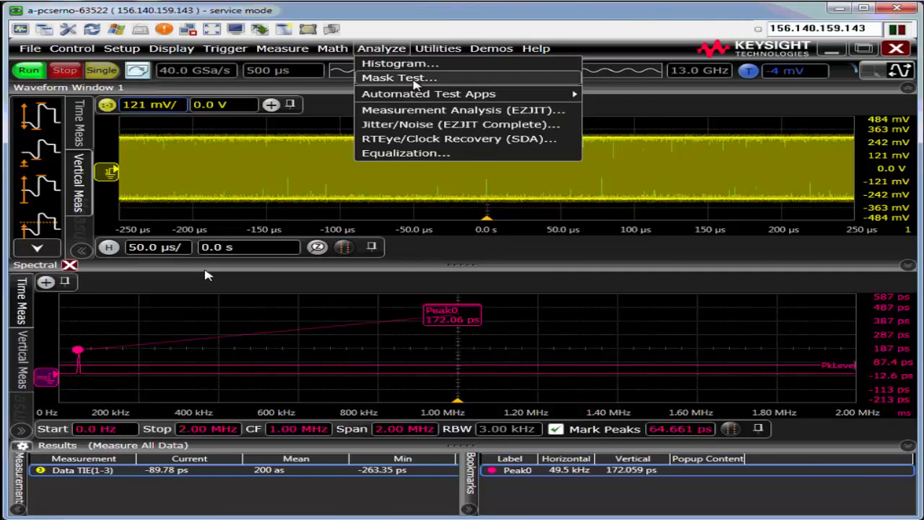
Enable Histogram for Data TIE(1-3) in Measurement Analysis (EZJIT)
click(460, 110)
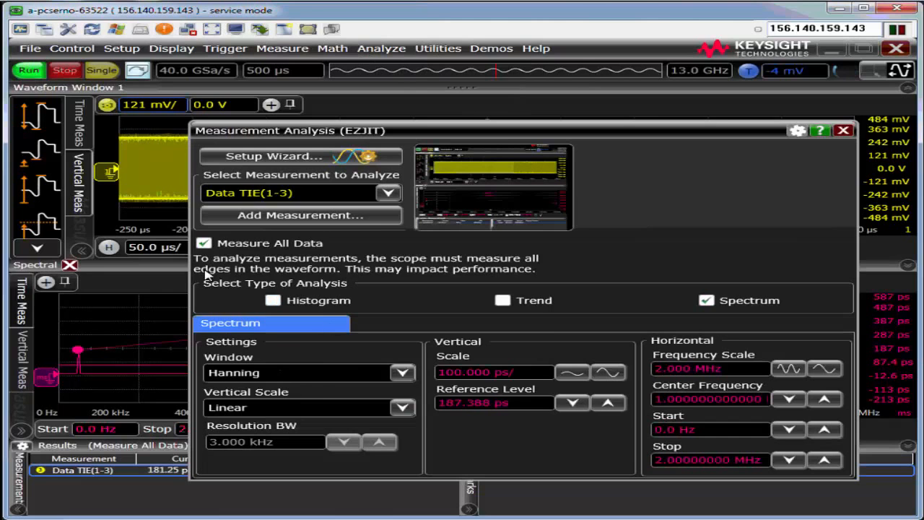
click(227, 301)
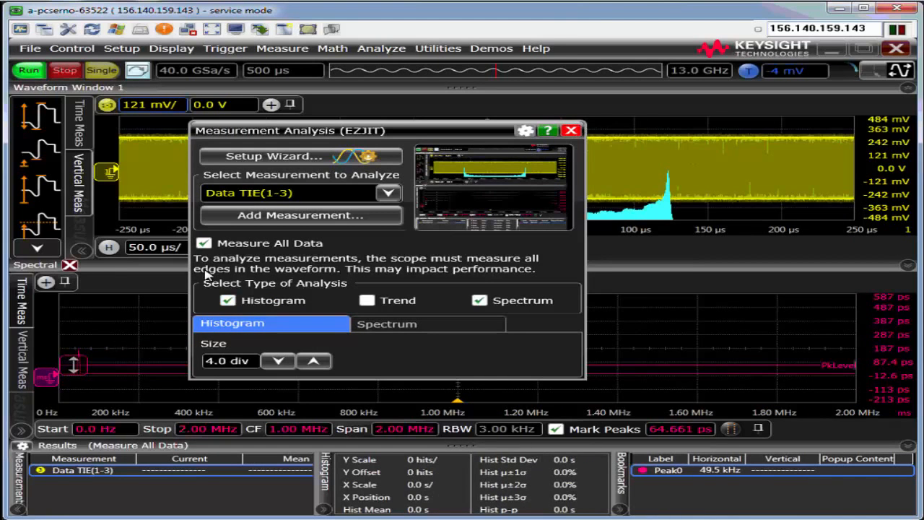
click(571, 130)
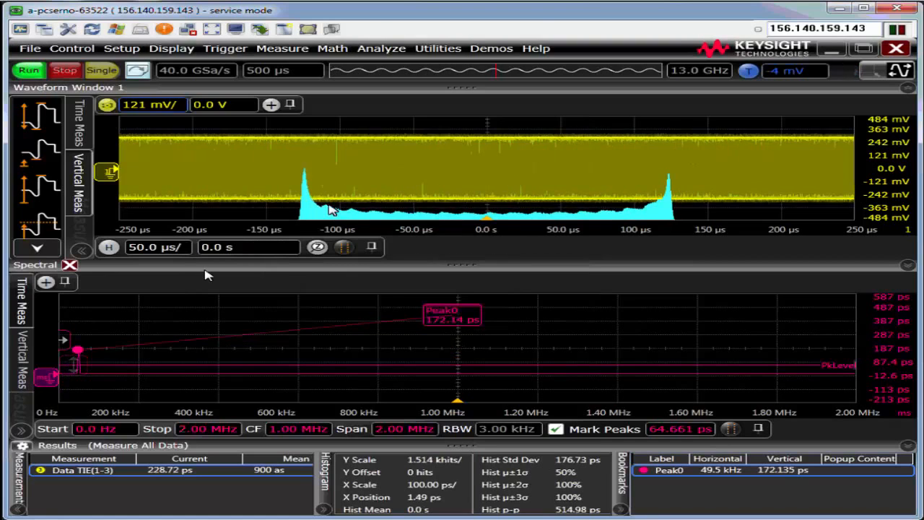